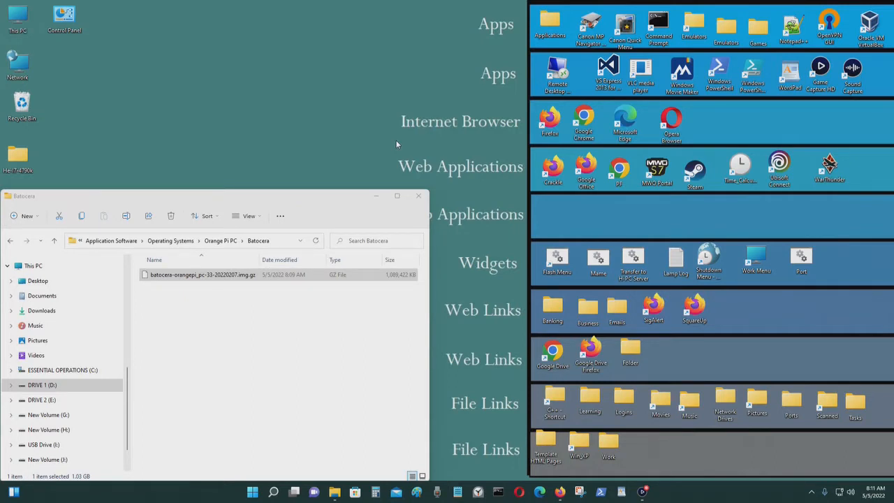
{"action": "mouse_move", "coordinate": [384, 106]}
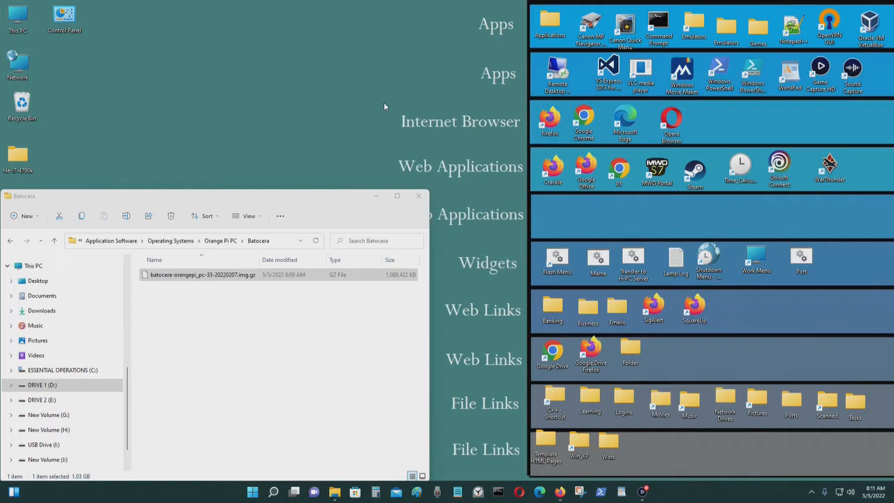
{"action": "mouse_move", "coordinate": [552, 343]}
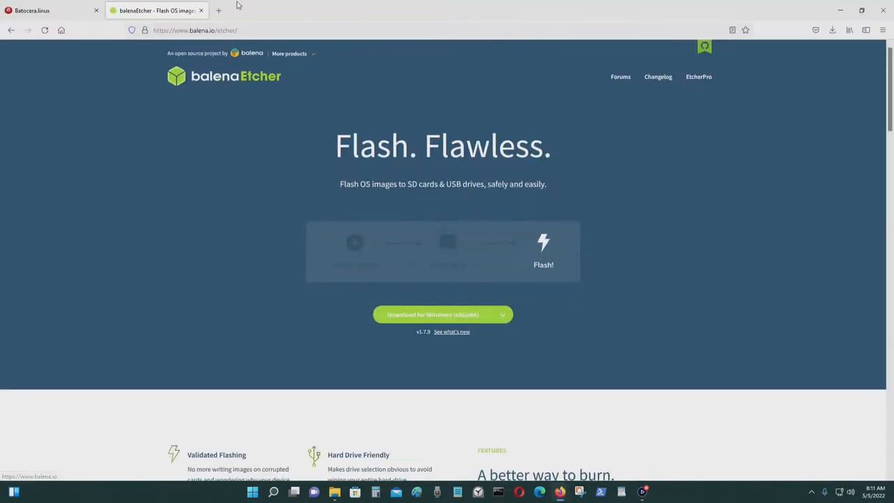
{"action": "left_click", "coordinate": [195, 31]}
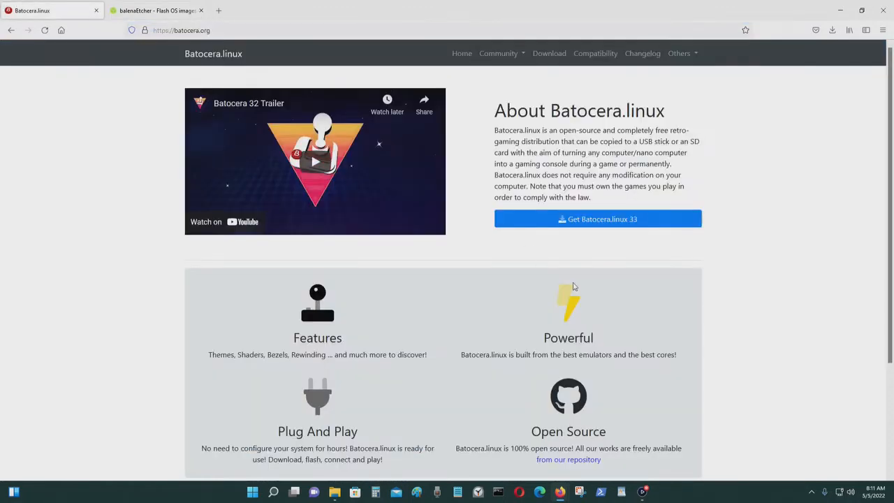
{"action": "mouse_move", "coordinate": [674, 292]}
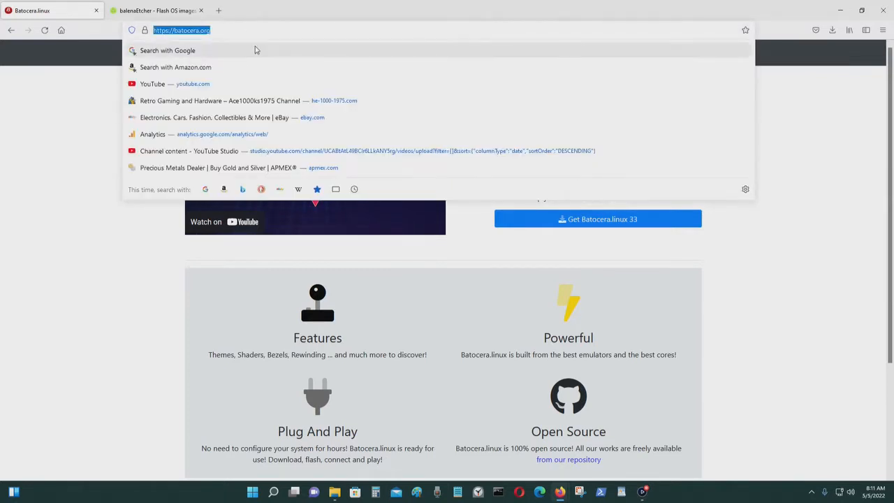
{"action": "mouse_move", "coordinate": [713, 134]}
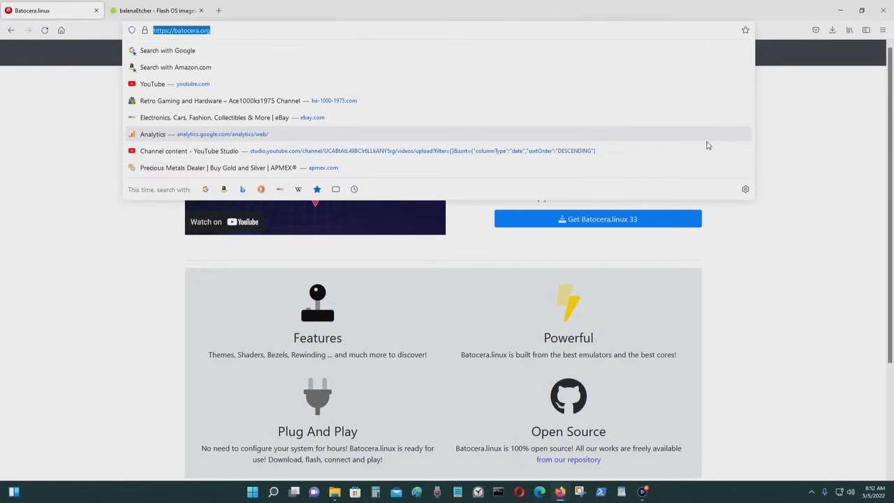
{"action": "left_click", "coordinate": [156, 10]}
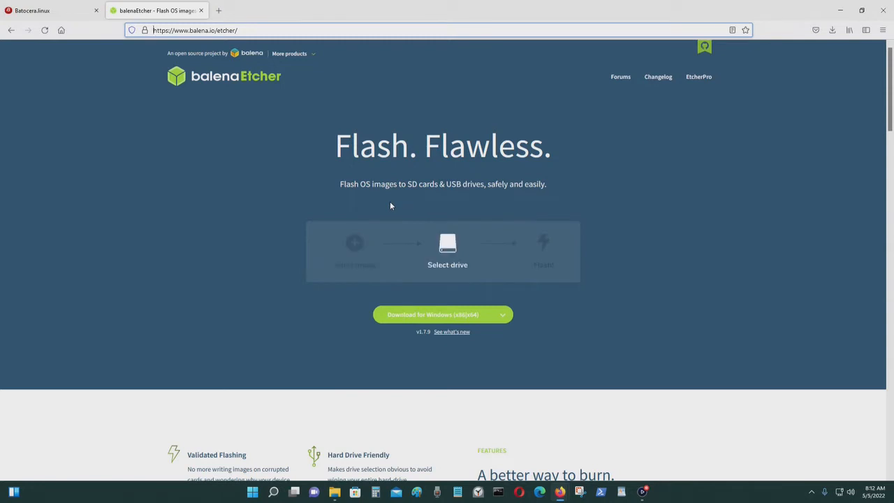
{"action": "mouse_move", "coordinate": [397, 209]}
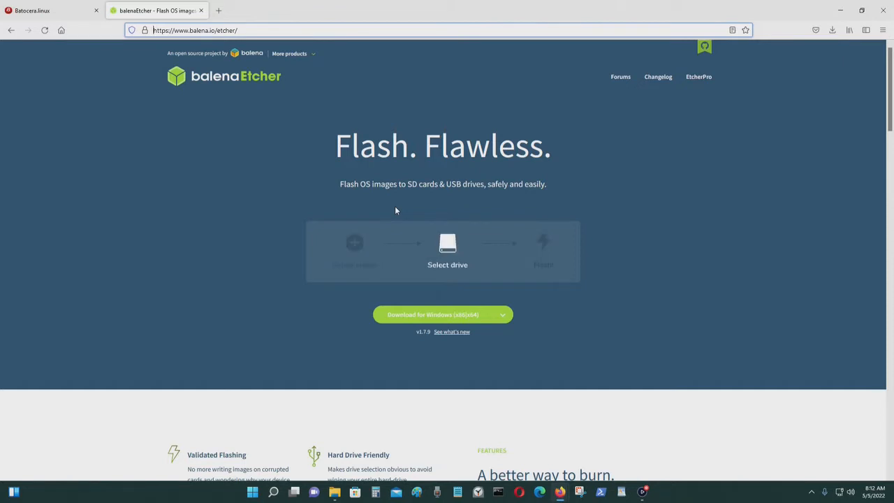
{"action": "left_click", "coordinate": [49, 10]}
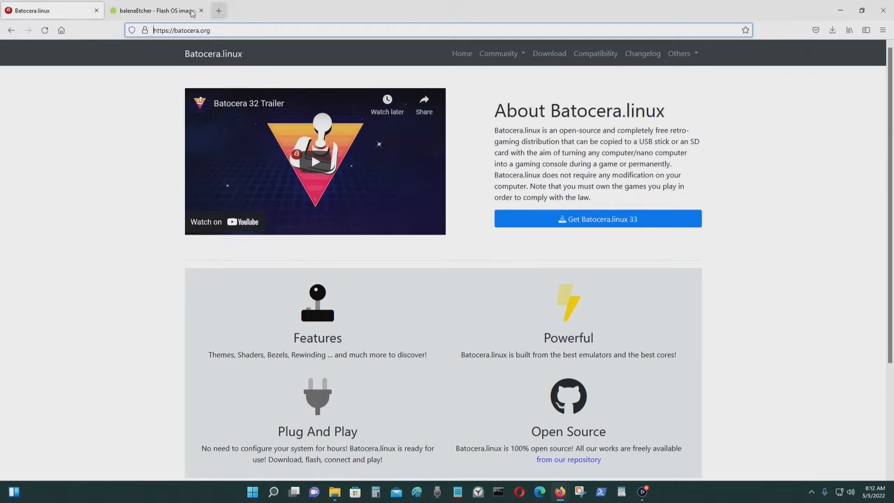
{"action": "left_click", "coordinate": [154, 10]}
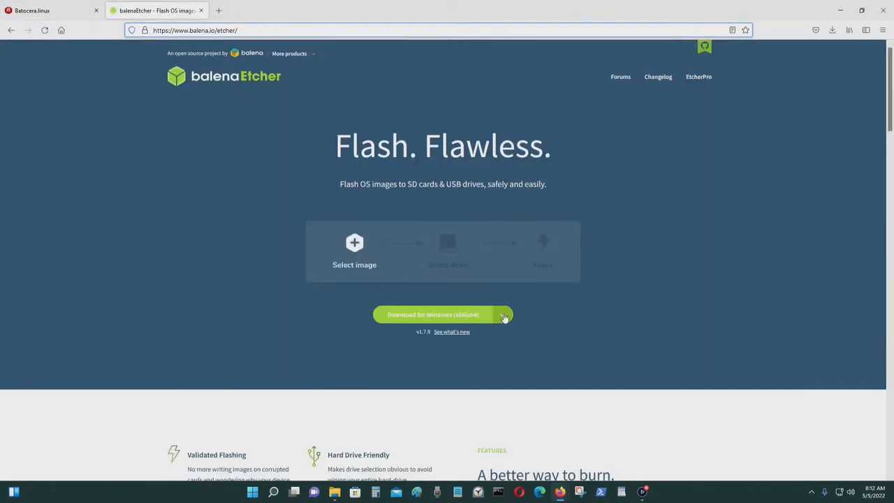
{"action": "left_click", "coordinate": [503, 314]}
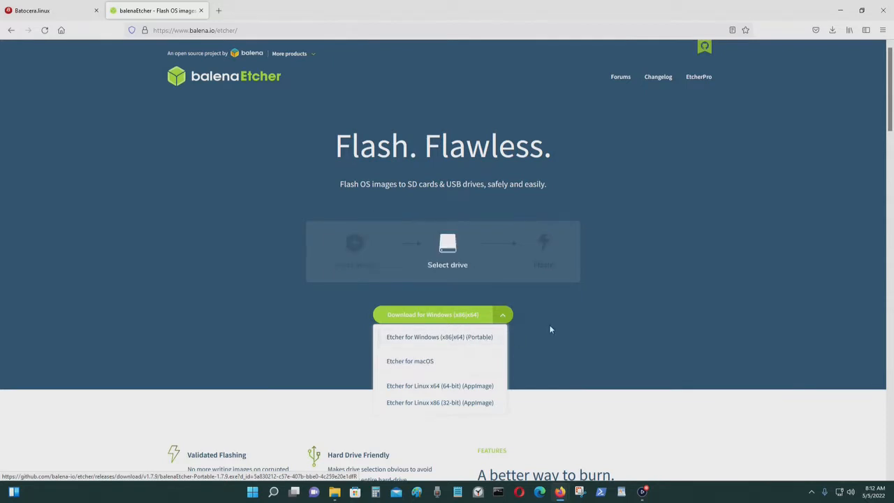
{"action": "left_click", "coordinate": [503, 314]}
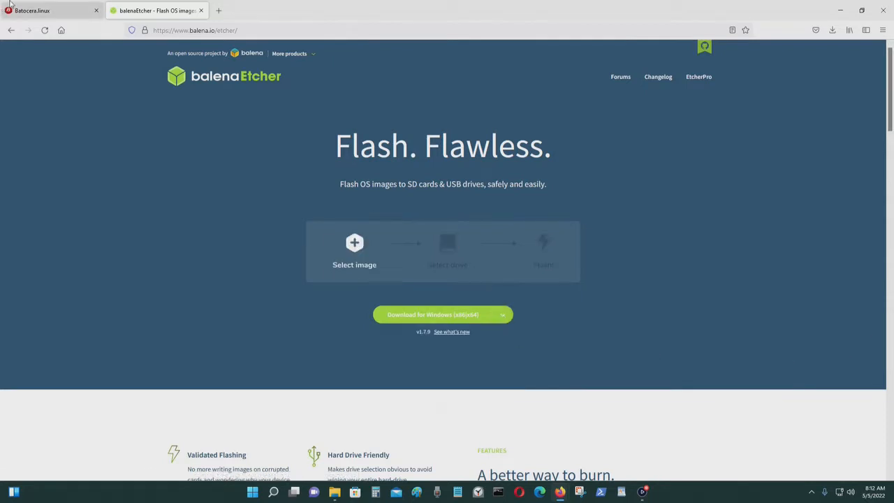
{"action": "left_click", "coordinate": [48, 10]}
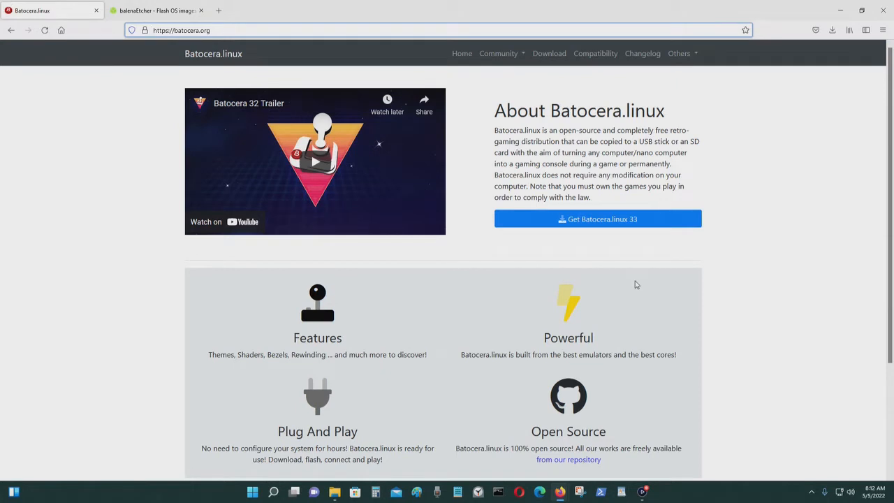
{"action": "left_click", "coordinate": [156, 10]}
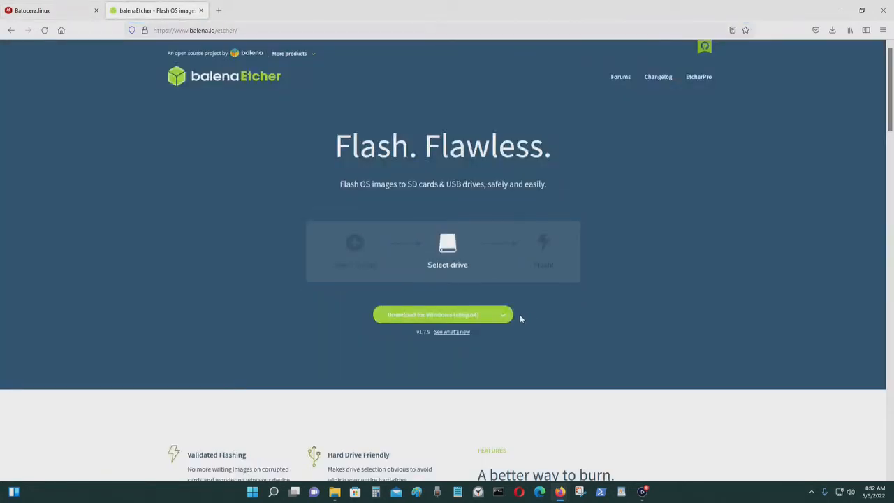
Scroll the Batocera downloads-by-architecture page to the Orangepi-pc build and its Direct Link.
{"action": "left_click", "coordinate": [49, 10]}
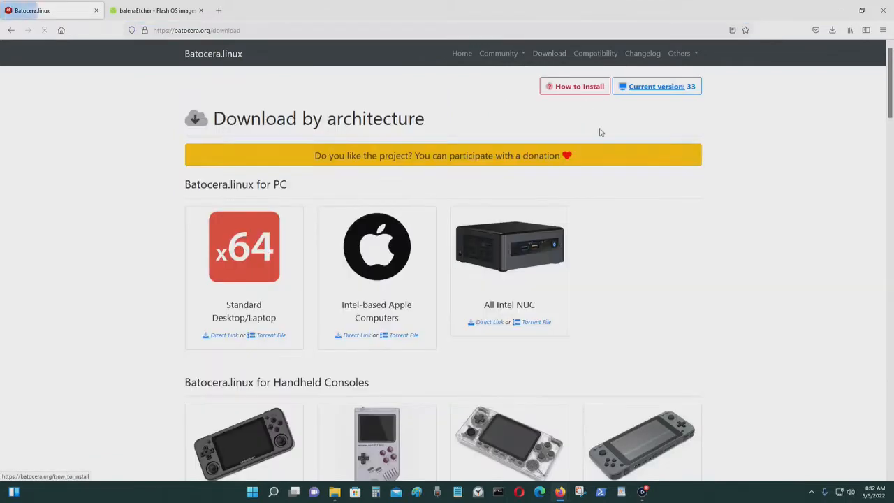
{"action": "scroll", "scroll_direction": "down", "scroll_amount": 3}
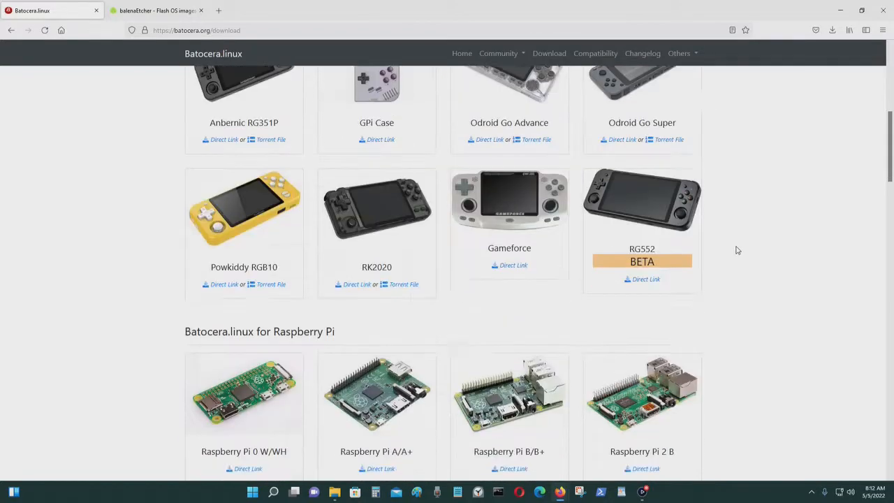
{"action": "scroll", "scroll_direction": "down", "scroll_amount": 3}
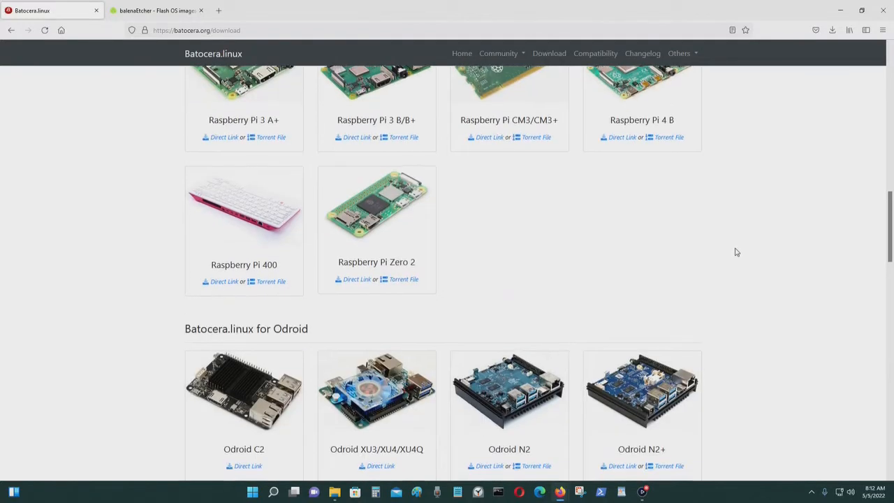
{"action": "scroll", "scroll_direction": "down", "scroll_amount": 3}
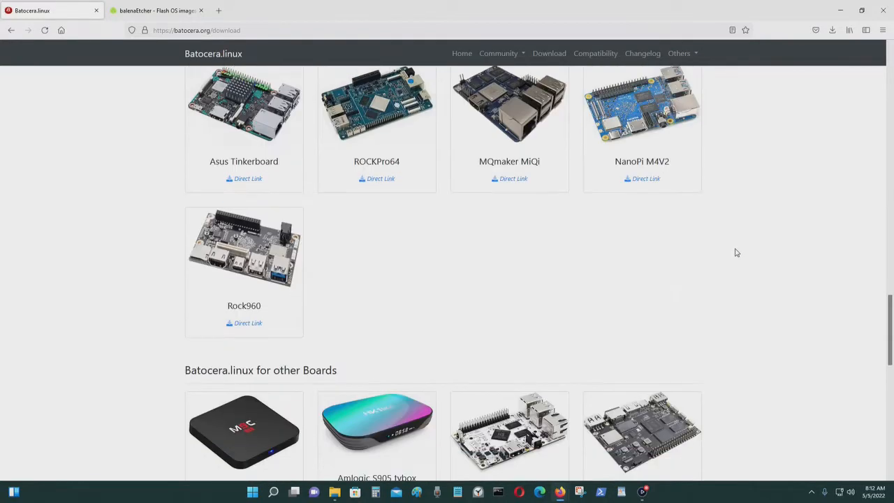
{"action": "scroll", "scroll_direction": "down", "scroll_amount": 3}
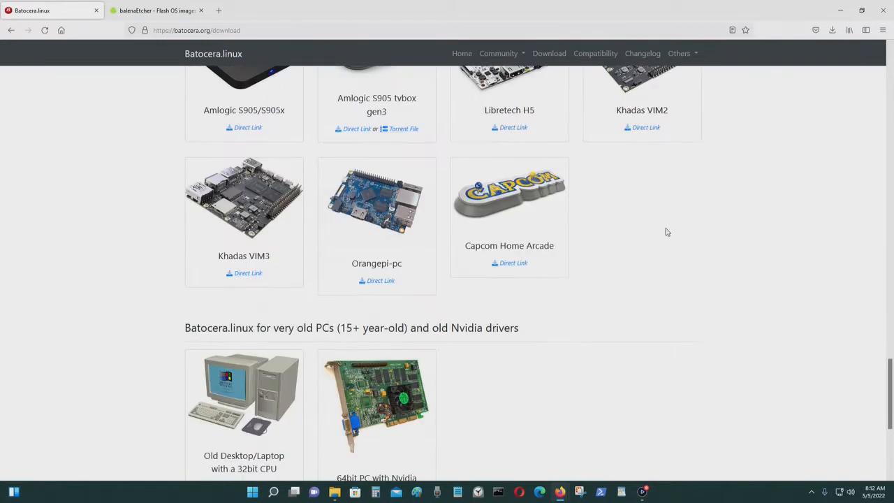
{"action": "mouse_move", "coordinate": [383, 207]}
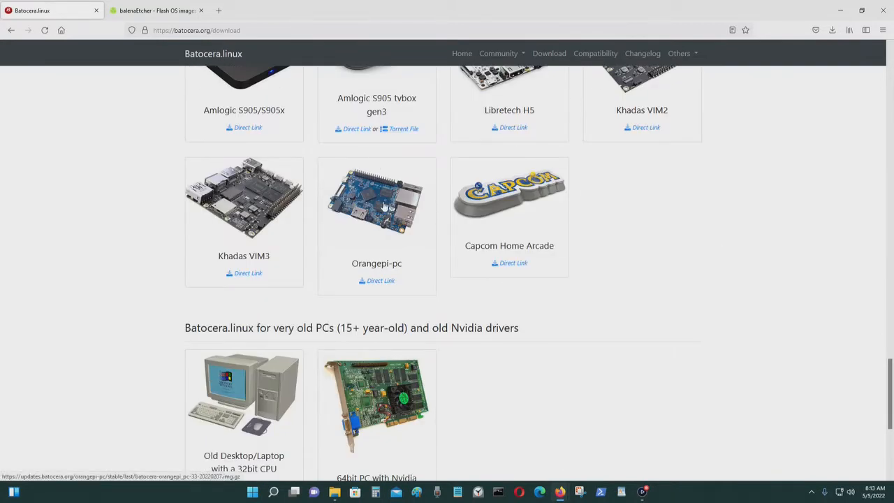
{"action": "mouse_move", "coordinate": [369, 192]}
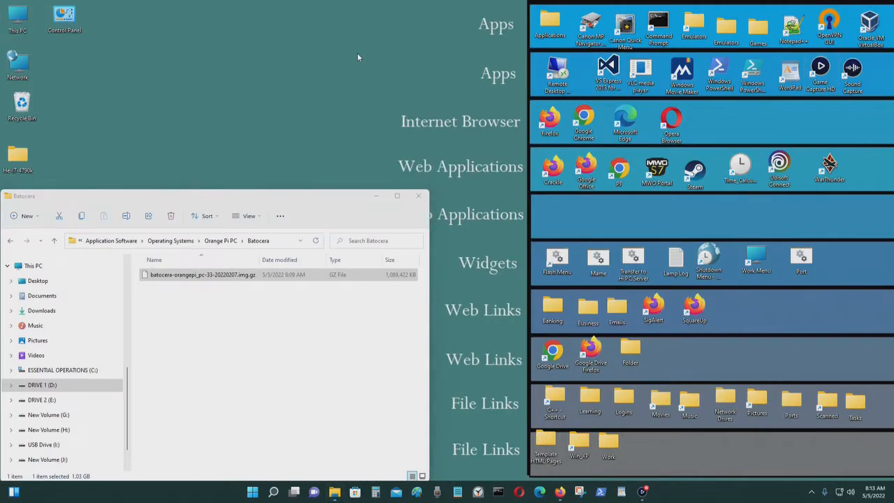
{"action": "mouse_move", "coordinate": [363, 59]}
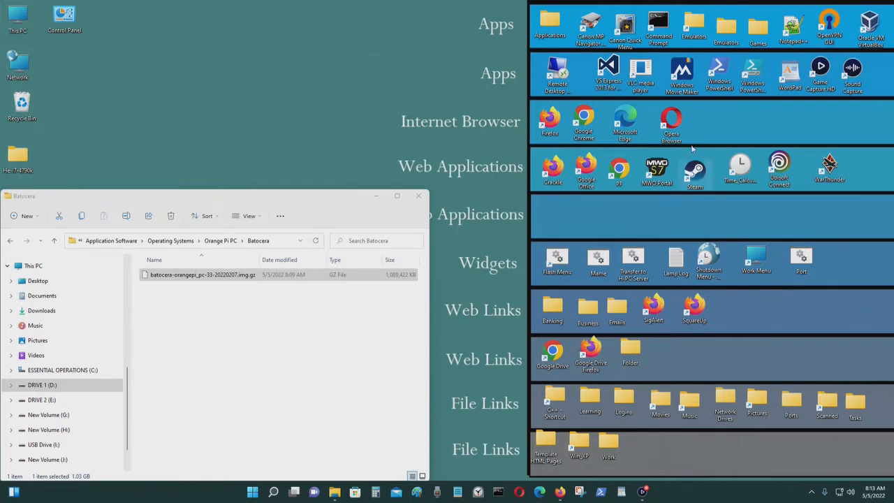
{"action": "mouse_move", "coordinate": [735, 109]}
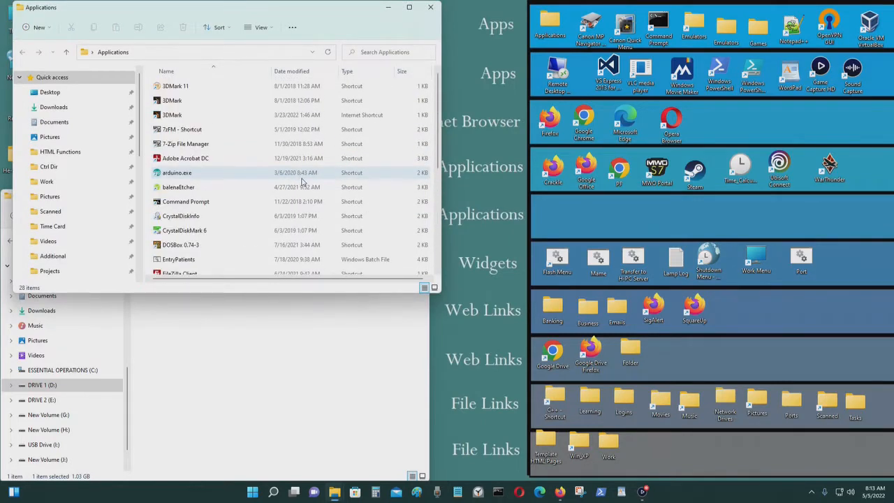
Launch balenaEtcher from the Applications shortcuts and reopen the Batocera image folder.
{"action": "left_click", "coordinate": [179, 188]}
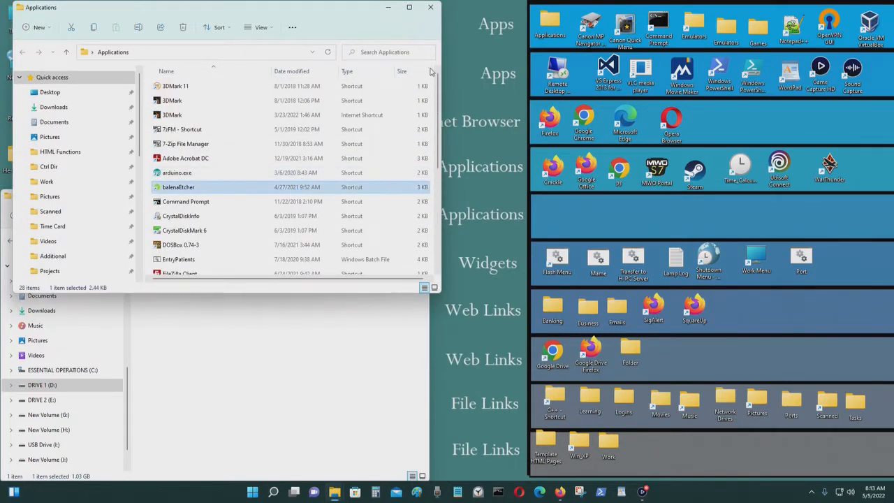
{"action": "double_click", "coordinate": [179, 188]}
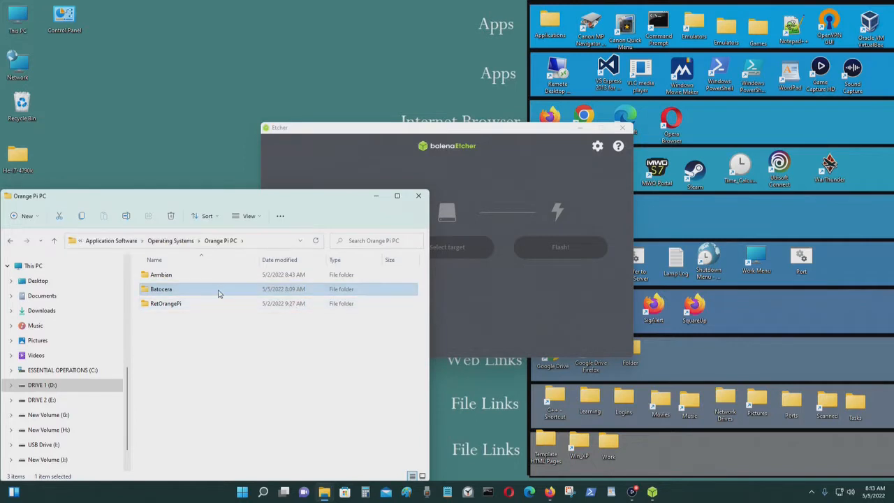
{"action": "double_click", "coordinate": [160, 288]}
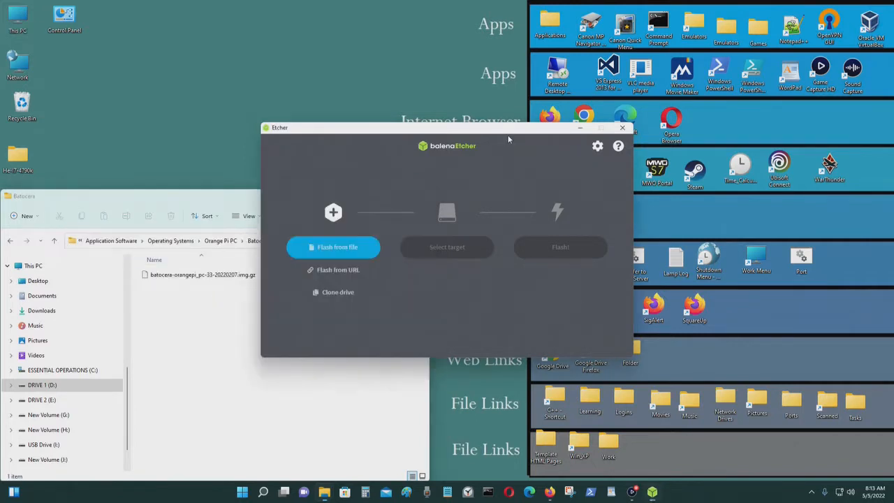
{"action": "mouse_move", "coordinate": [333, 269]}
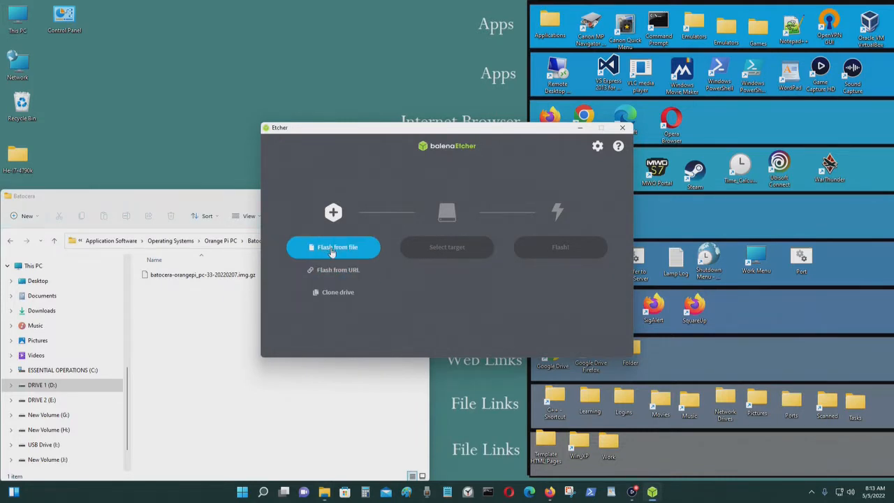
{"action": "mouse_move", "coordinate": [342, 251]}
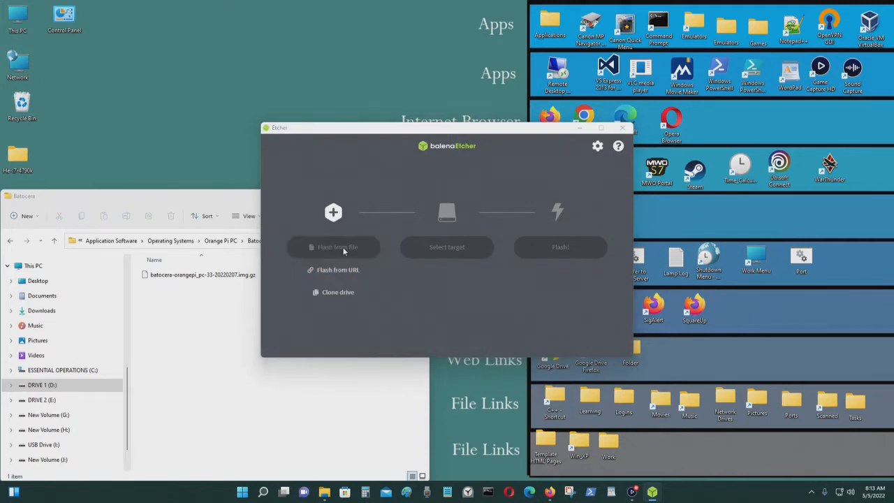
Choose the Batocera Orange Pi image as source and the 31 GB USB mass-storage device as target.
{"action": "left_click", "coordinate": [338, 246]}
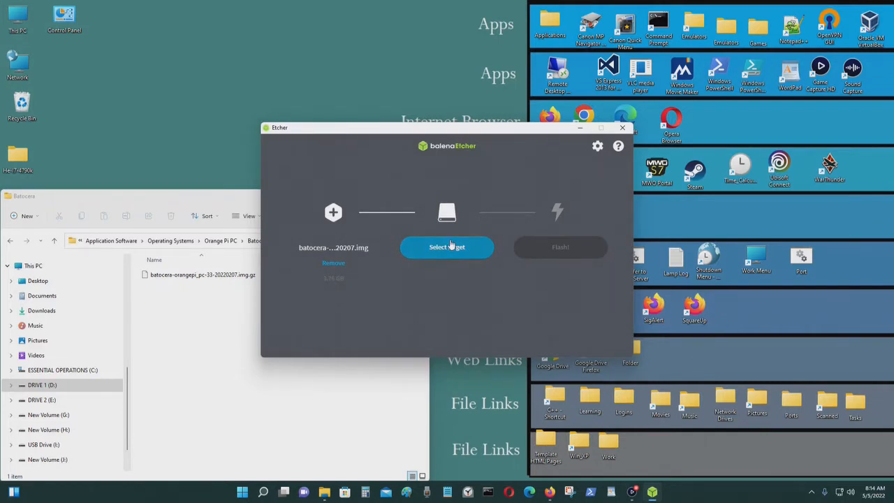
{"action": "left_click", "coordinate": [448, 246]}
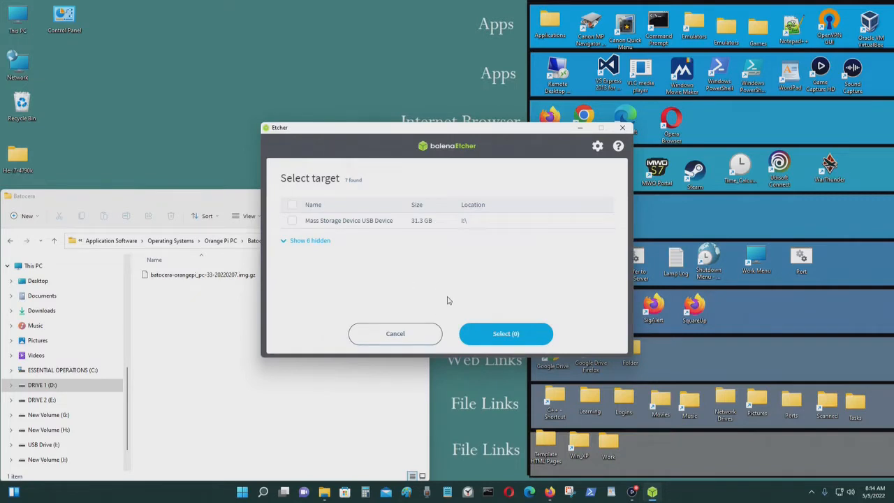
{"action": "mouse_move", "coordinate": [442, 283]}
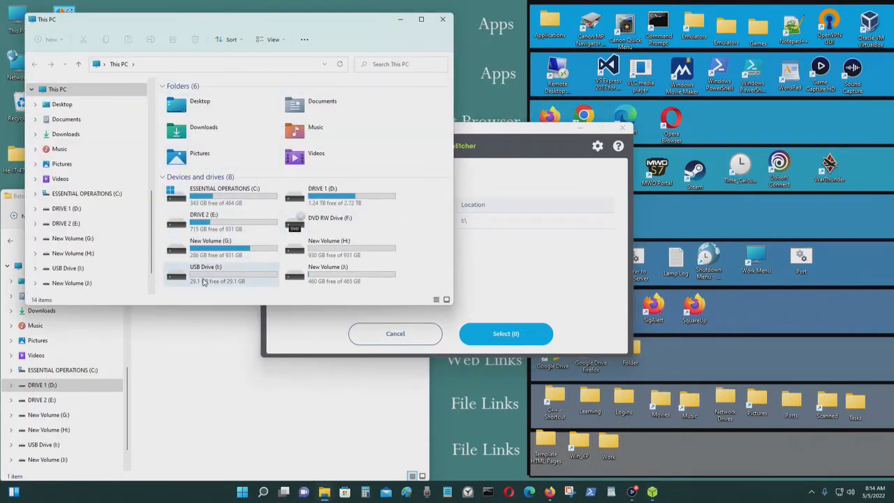
{"action": "mouse_move", "coordinate": [205, 281]}
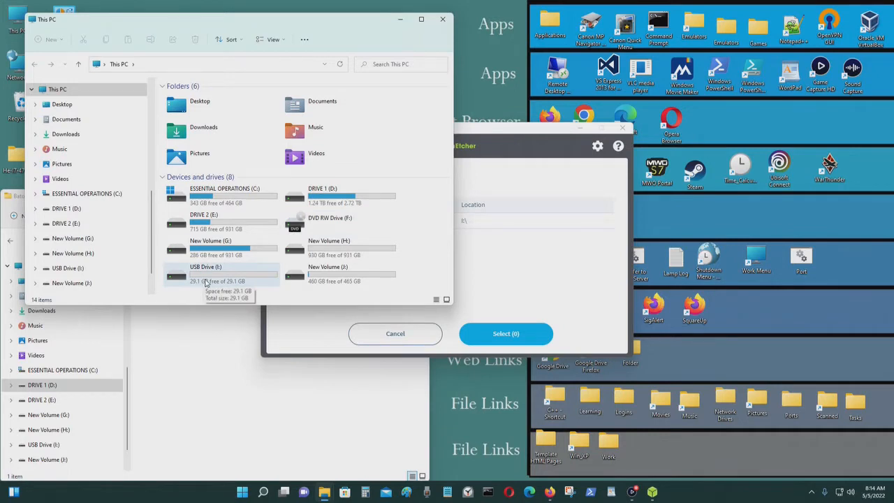
{"action": "mouse_move", "coordinate": [213, 257]}
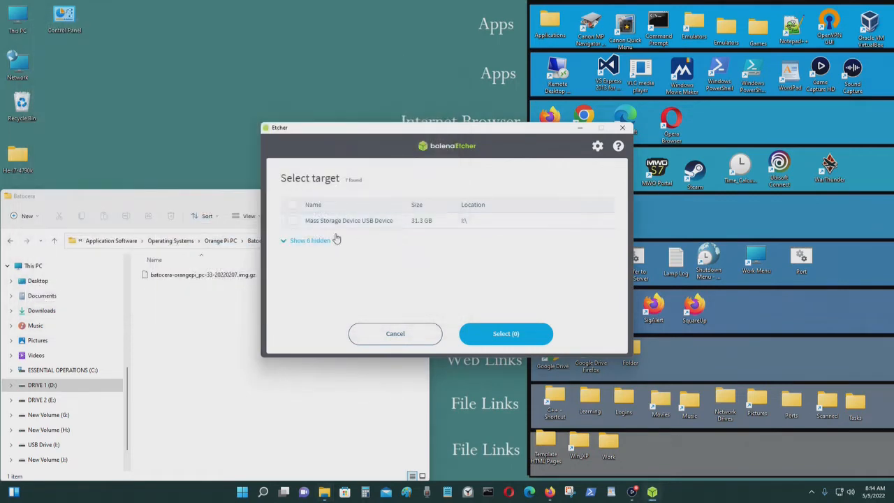
{"action": "left_click", "coordinate": [292, 220]}
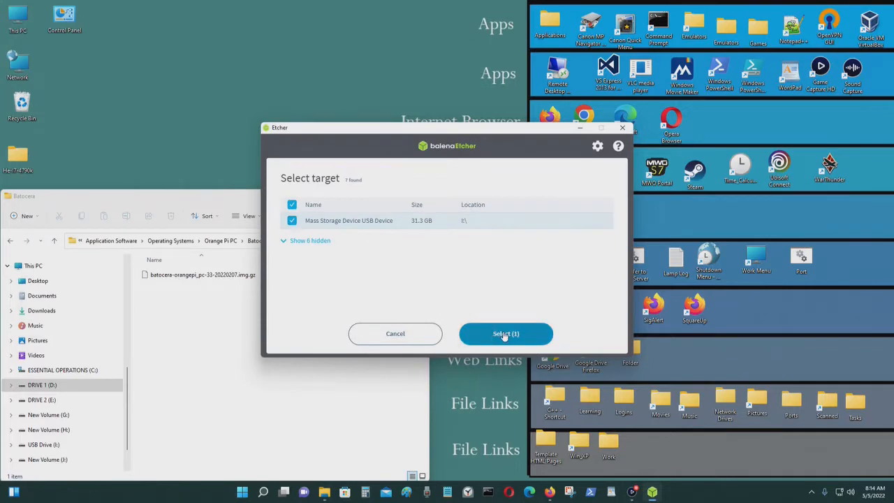
{"action": "left_click", "coordinate": [506, 333]}
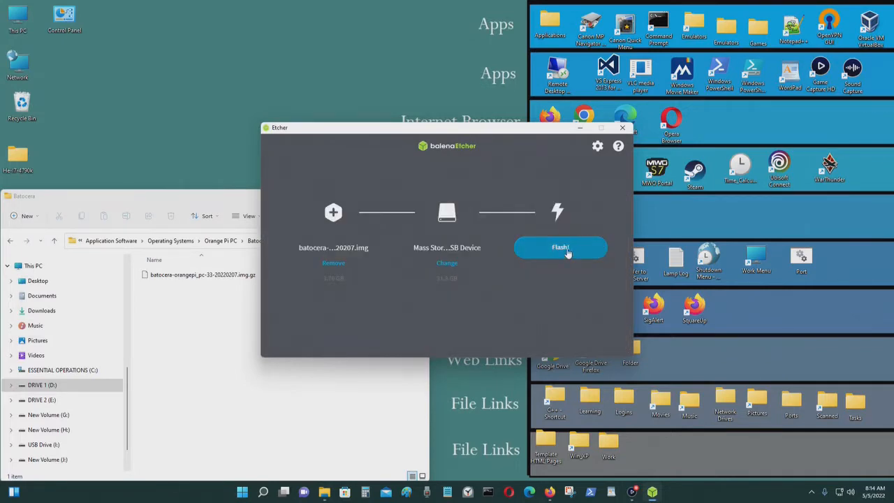
Flash the Batocera image to the USB stick.
{"action": "left_click", "coordinate": [560, 248]}
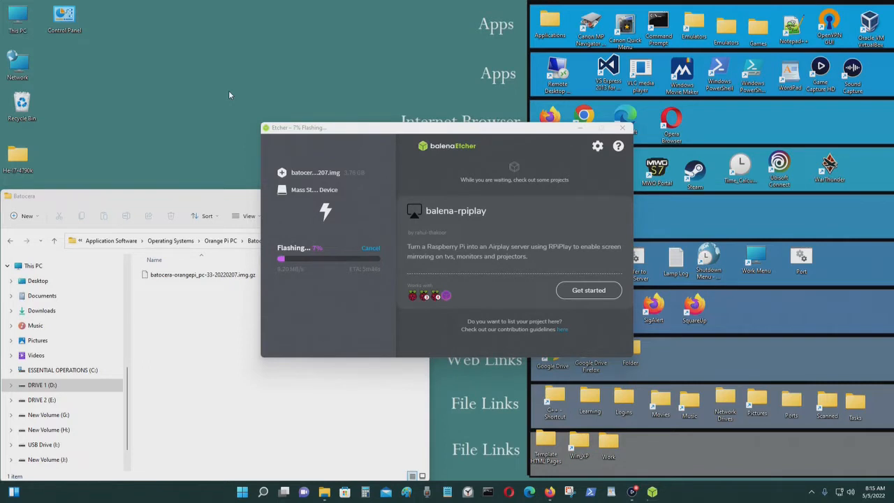
{"action": "mouse_move", "coordinate": [375, 5]}
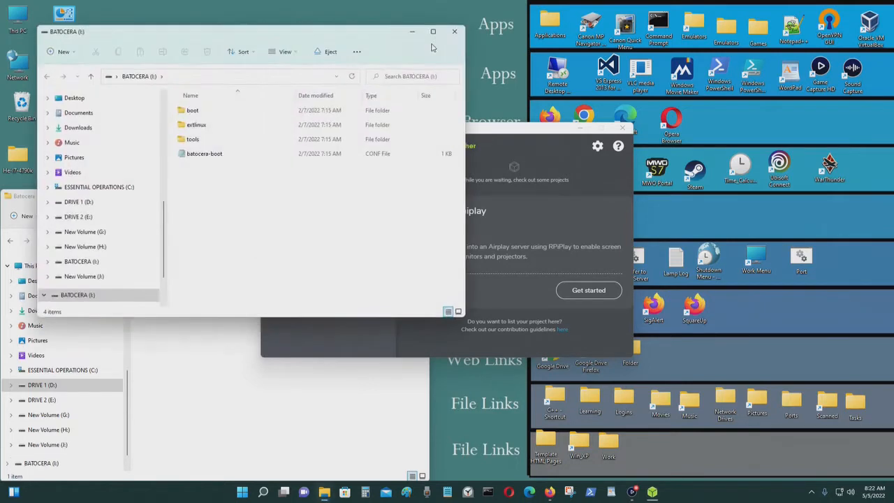
Close the BATOCERA drive and This PC windows, leaving the Batocera image folder open.
{"action": "left_click", "coordinate": [455, 31]}
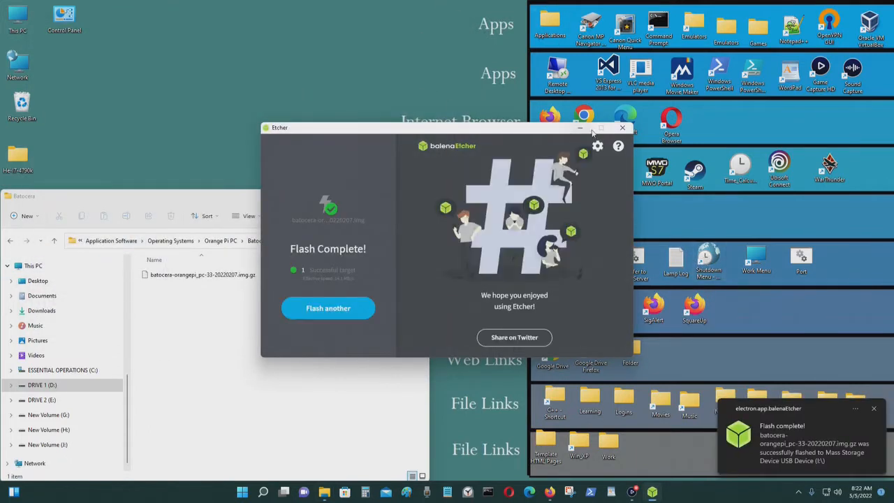
{"action": "left_click", "coordinate": [621, 127]}
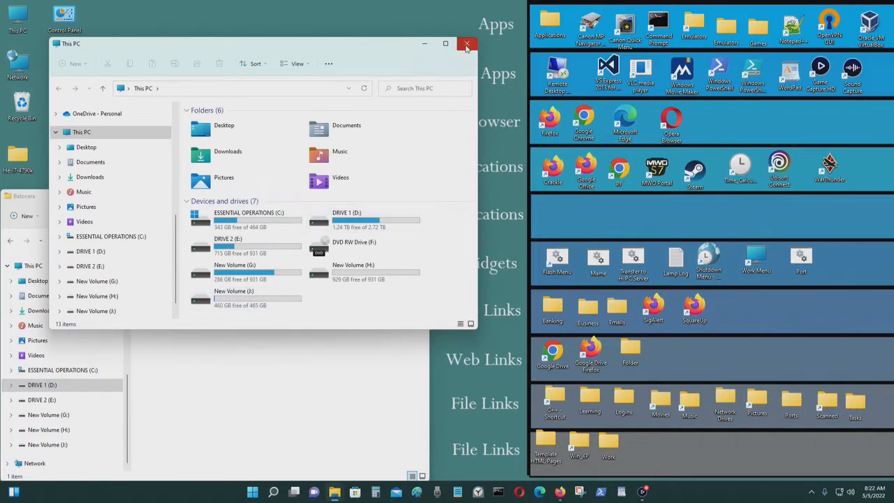
{"action": "mouse_move", "coordinate": [467, 46]}
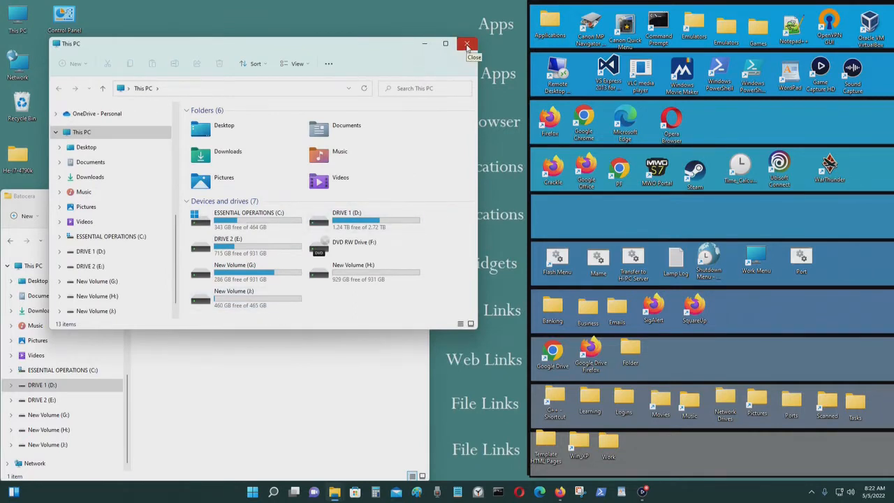
{"action": "left_click", "coordinate": [467, 44]}
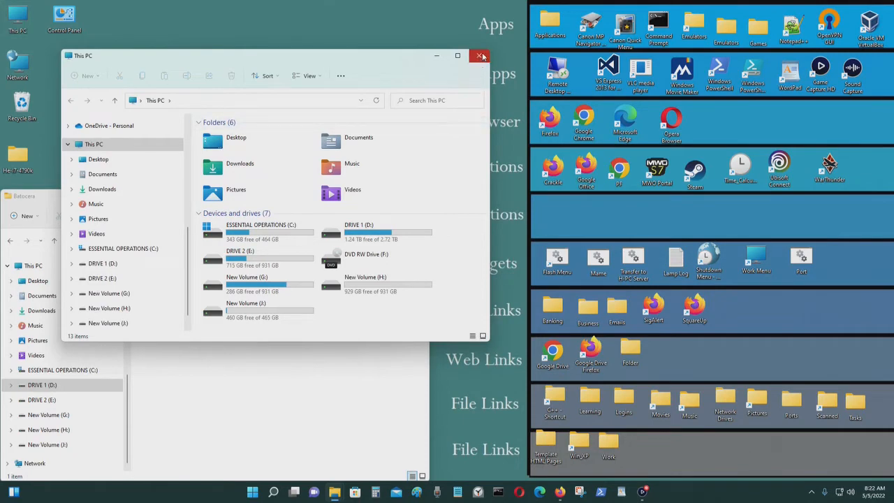
{"action": "left_click", "coordinate": [481, 56]}
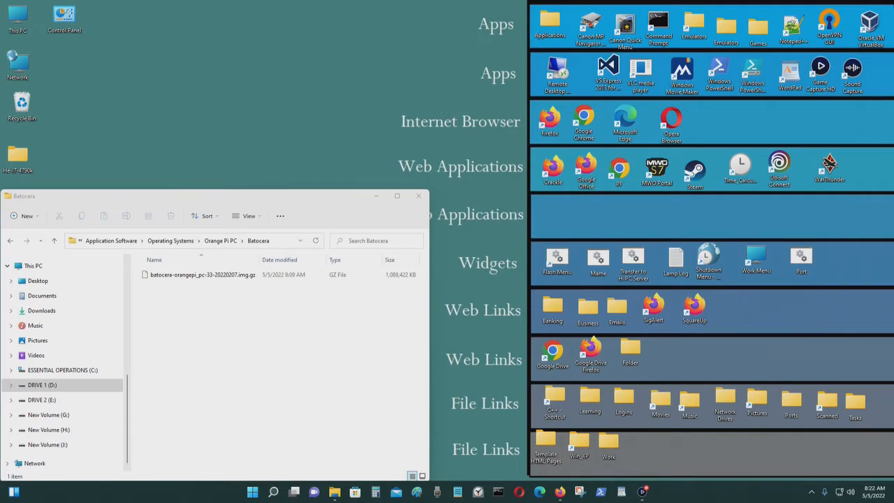
{"action": "mouse_move", "coordinate": [403, 148]}
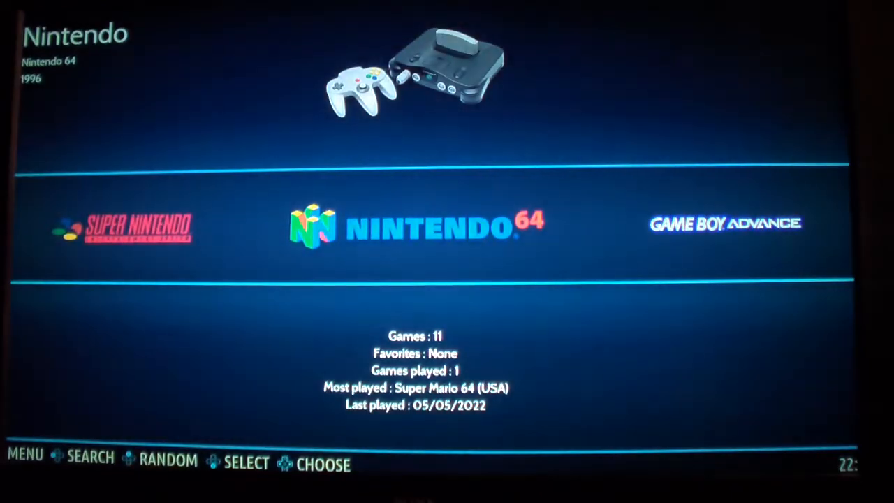
Run Controller Mapping from Controller & Bluetooth Settings, map the buttons and go back.
{"action": "key", "text": "menu"}
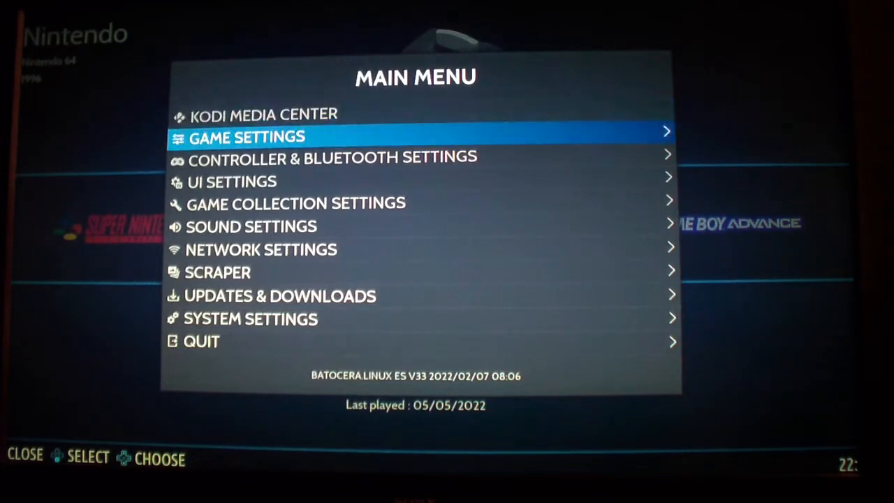
{"action": "key", "text": "Down"}
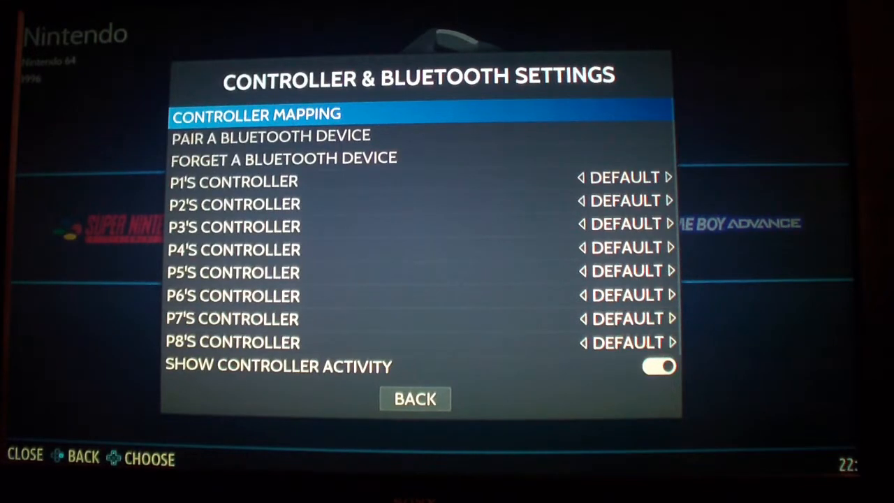
{"action": "left_click", "coordinate": [257, 114]}
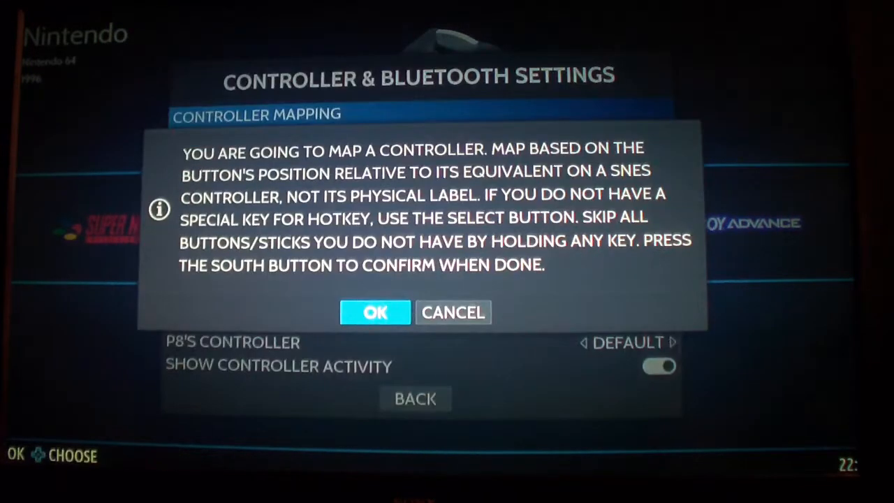
{"action": "left_click", "coordinate": [374, 313]}
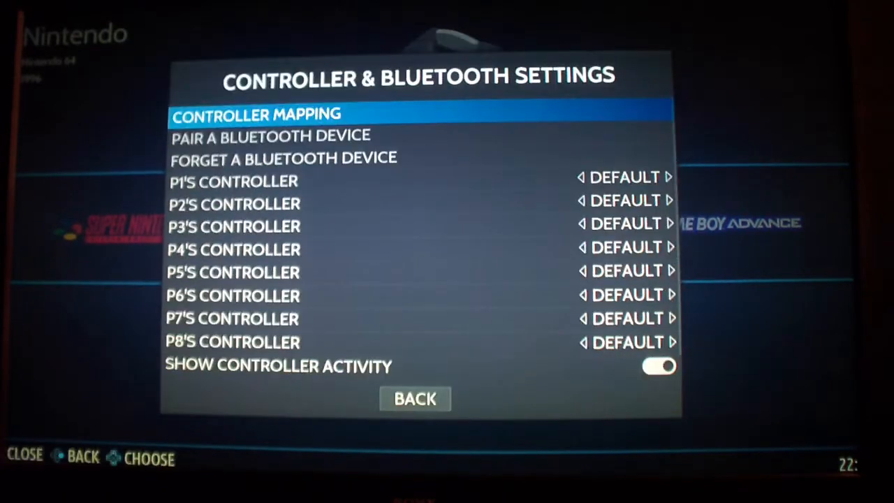
{"action": "left_click", "coordinate": [415, 398]}
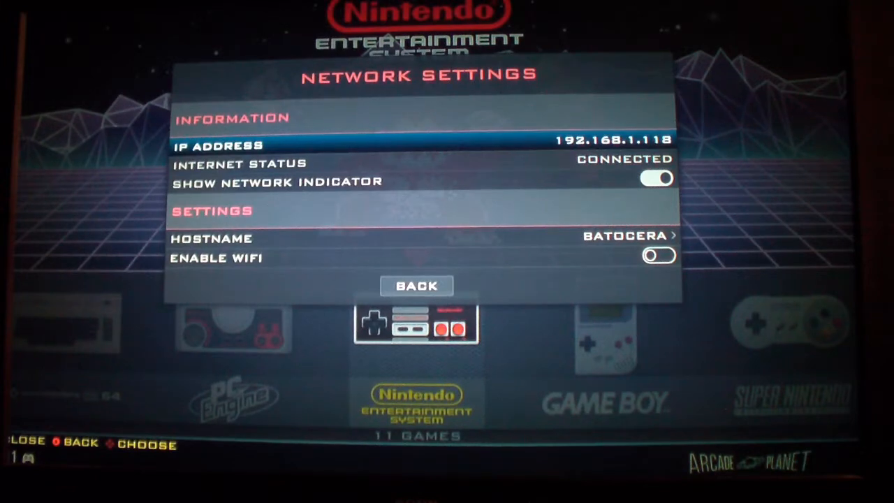
Read the IP address 192.168.1.118 in Network Settings and leave the menu.
{"action": "key", "text": "down"}
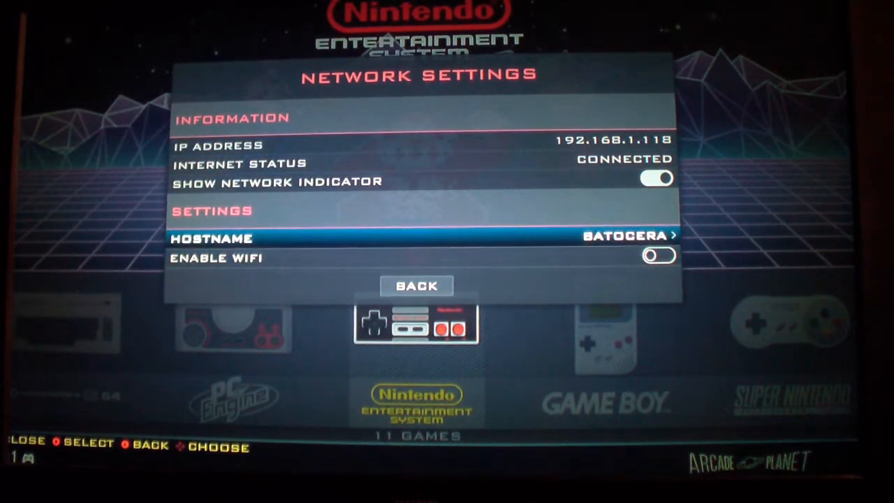
{"action": "key", "text": "down"}
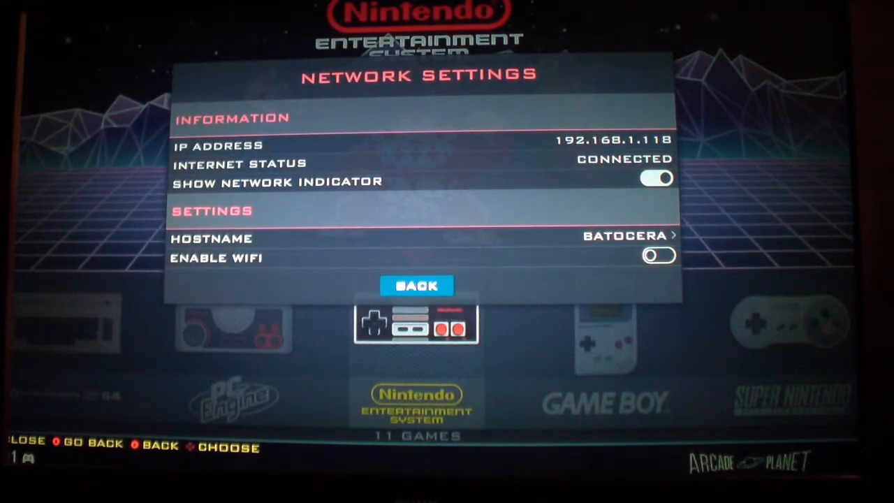
{"action": "key", "text": "Down"}
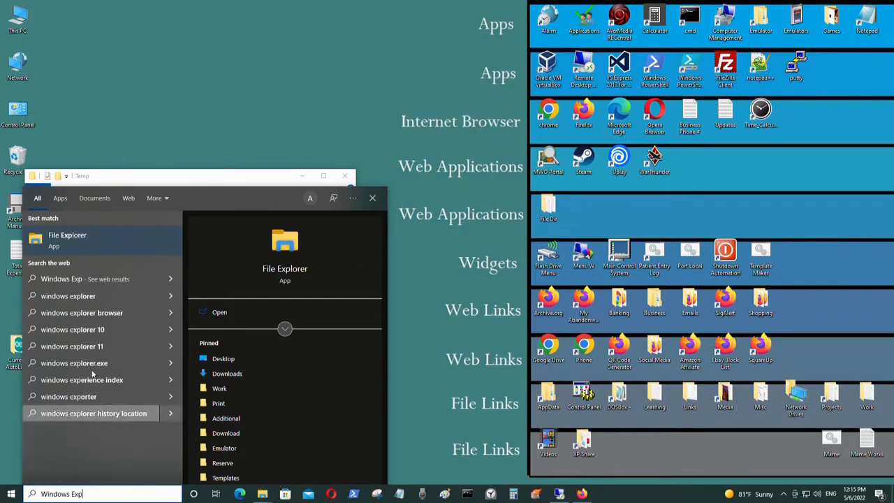
Browse to \\192.168.1.118 in a new File Explorer window and enter the share folder.
{"action": "left_click", "coordinate": [68, 240]}
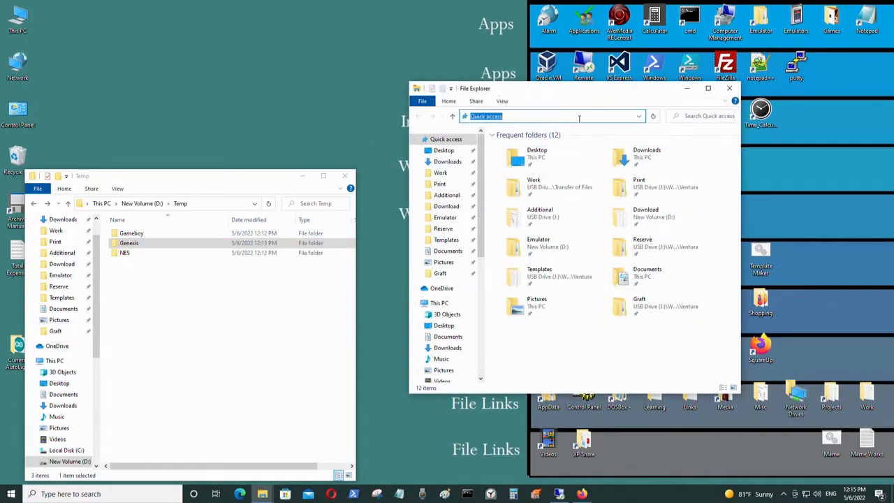
{"action": "type", "text": "\\\\"}
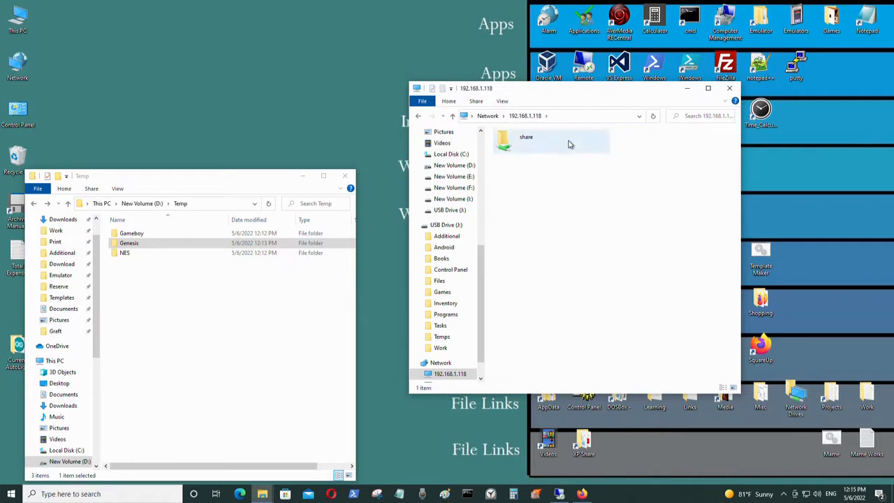
{"action": "double_click", "coordinate": [525, 137]}
{"action": "type", "text": "IP Address - 192.16"}
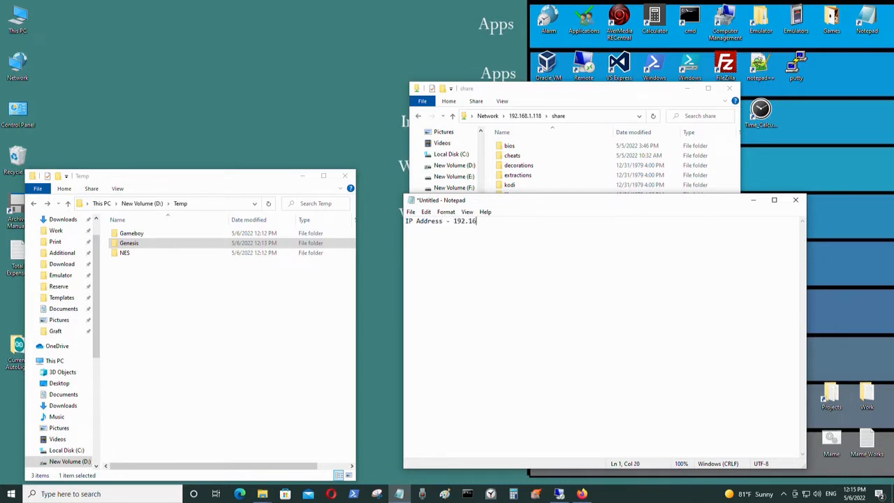
Note the share's network path \\192.168.1.118 on the first line of the Notepad note.
{"action": "type", "text": "8.1.118"}
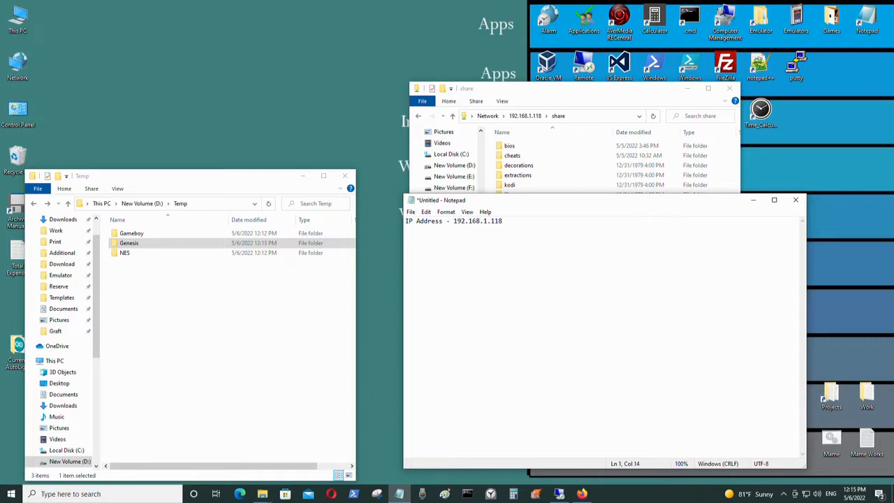
{"action": "type", "text": "//"}
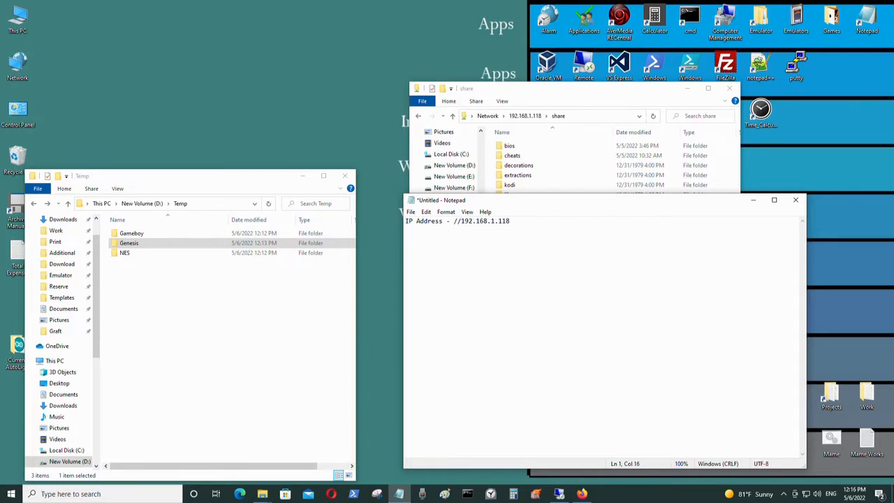
{"action": "left_click", "coordinate": [552, 116]}
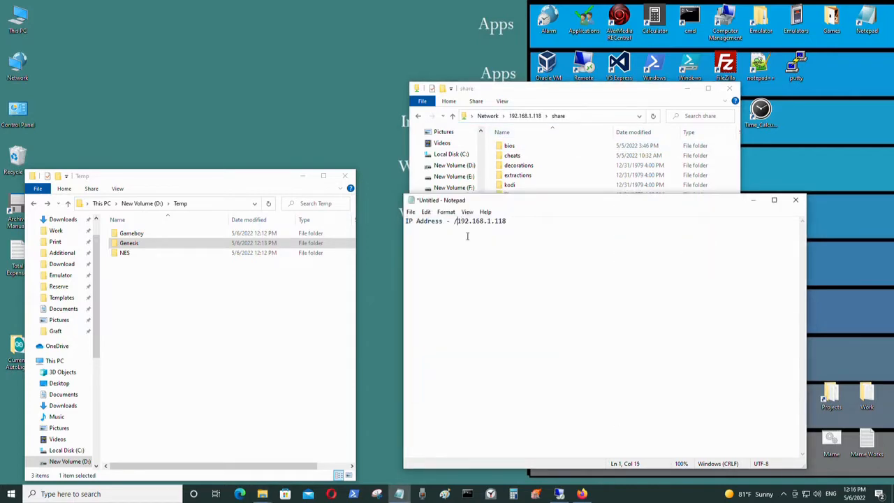
{"action": "key", "text": "Backspace"}
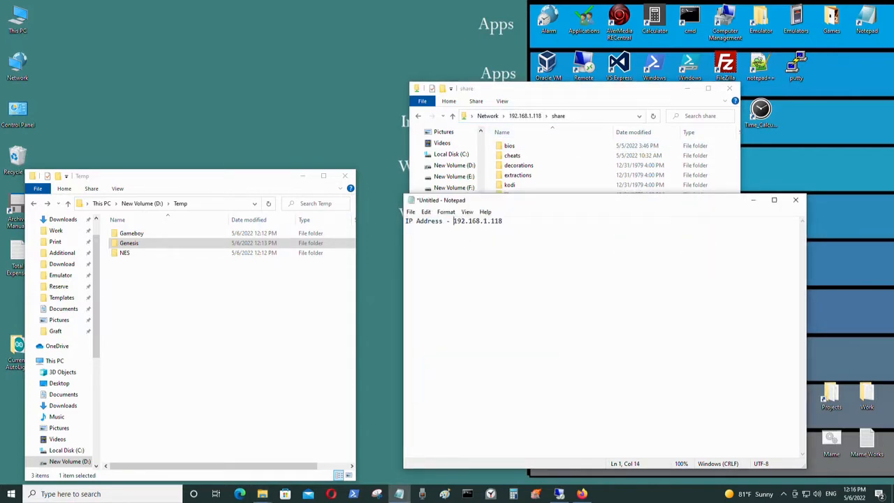
{"action": "type", "text": "\\\\"}
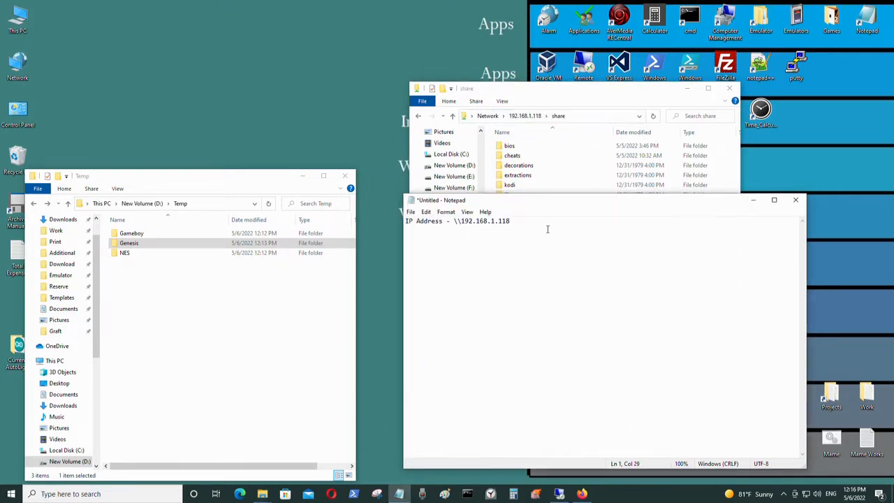
{"action": "key", "text": "enter"}
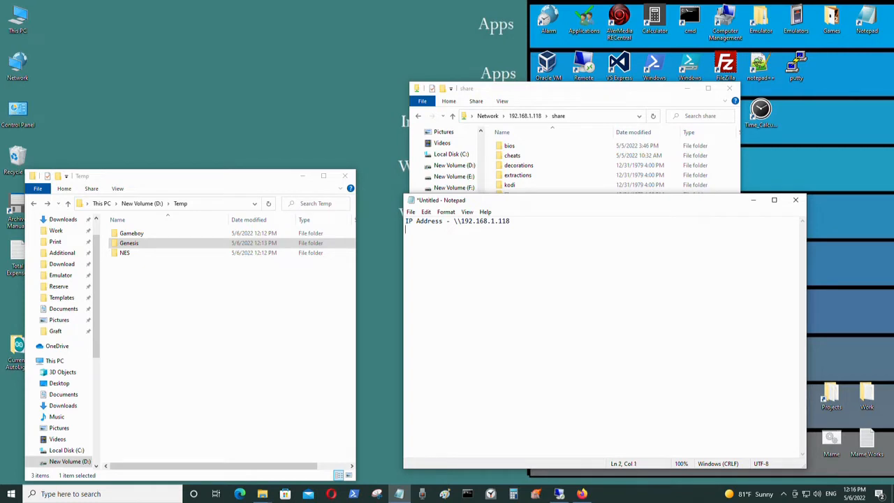
Add the host name \\batocera on line two and a line saying either will work.
{"action": "type", "text": "Ba"}
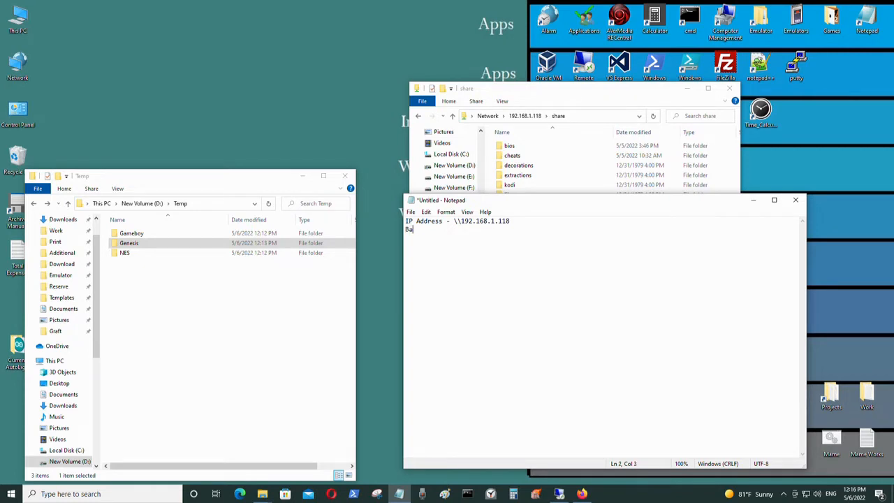
{"action": "key", "text": "Backspace"}
{"action": "type", "text": "Host Name - \\"}
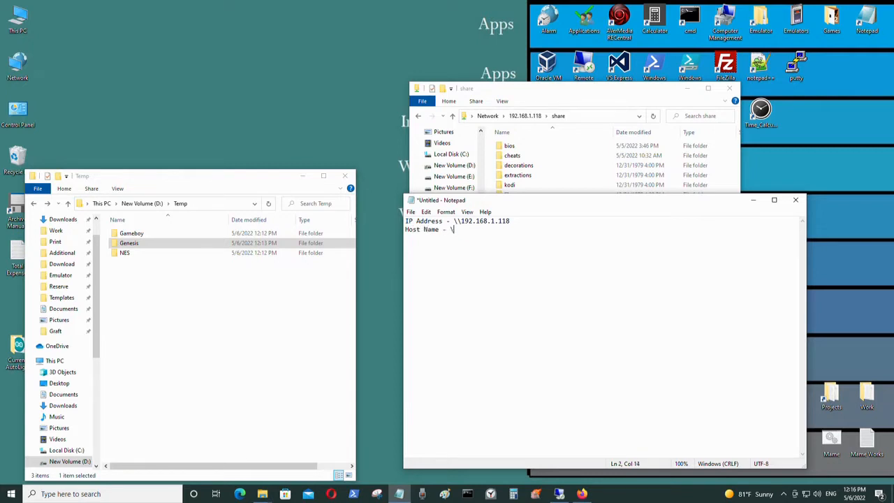
{"action": "type", "text": "batocera"}
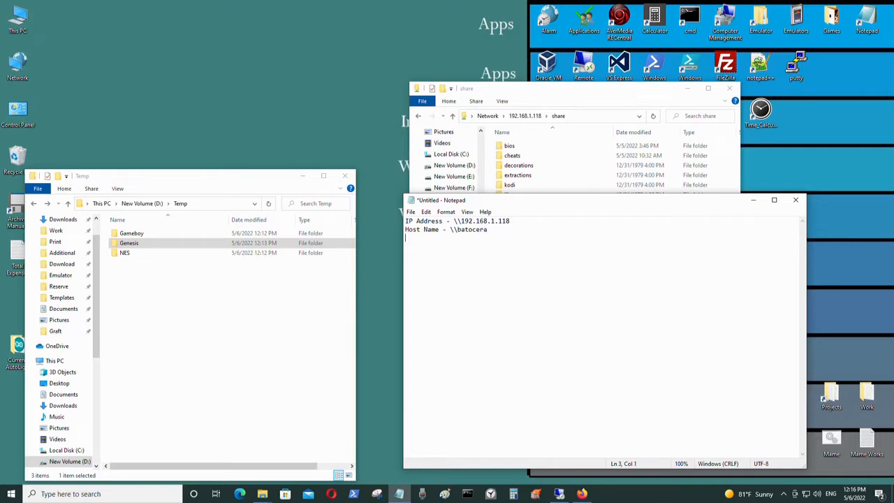
{"action": "type", "text": "Eihther will wo"}
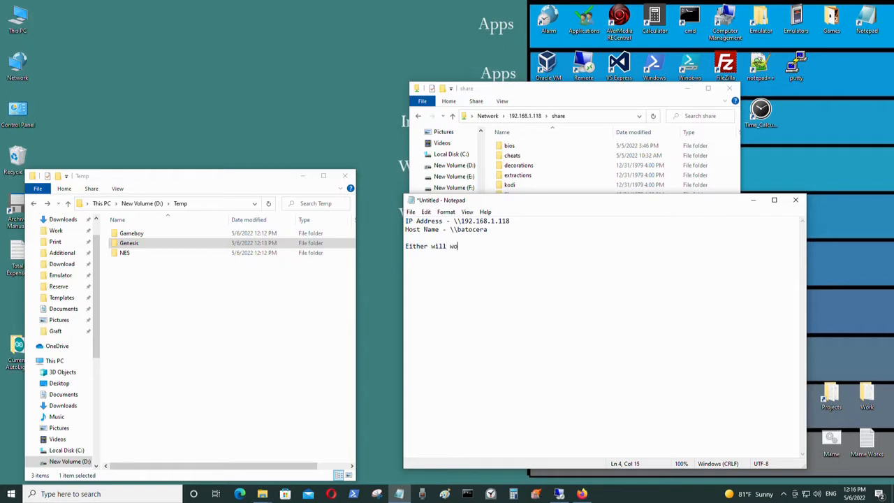
{"action": "type", "text": "rk"}
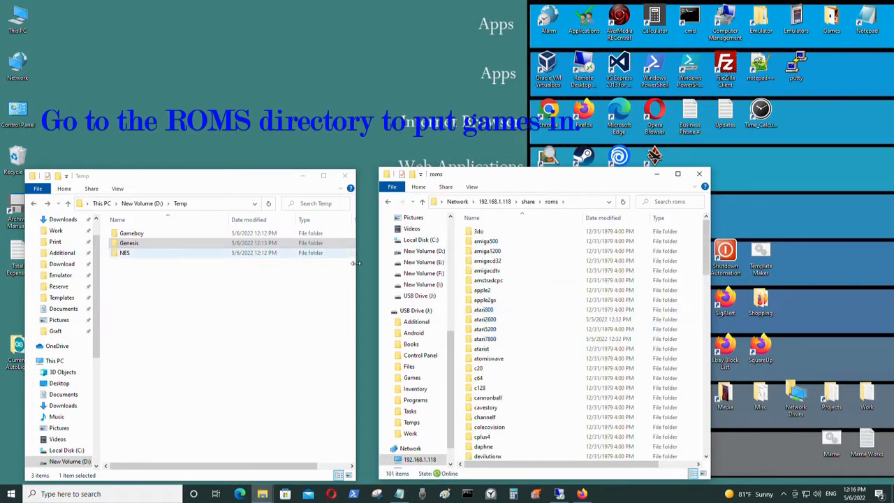
Browse the shared roms directory's system folders, including nes, and return to the roms list.
{"action": "scroll", "scroll_direction": "down", "scroll_amount": 3}
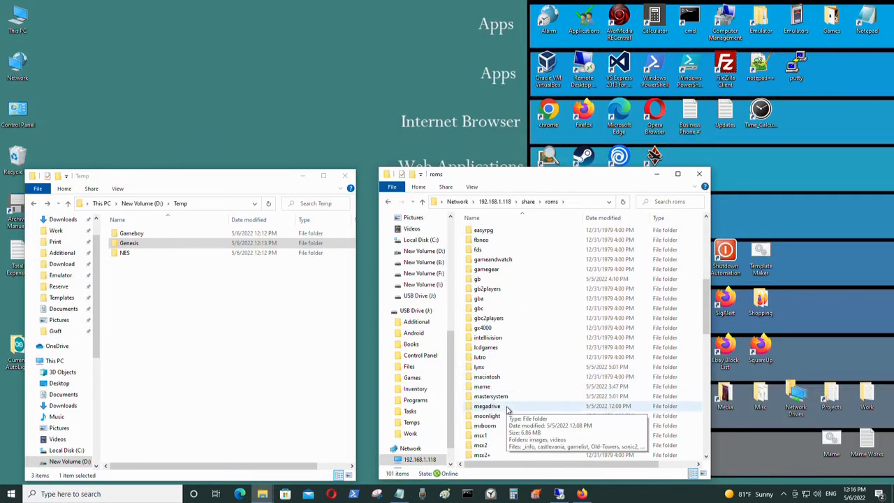
{"action": "double_click", "coordinate": [486, 405]}
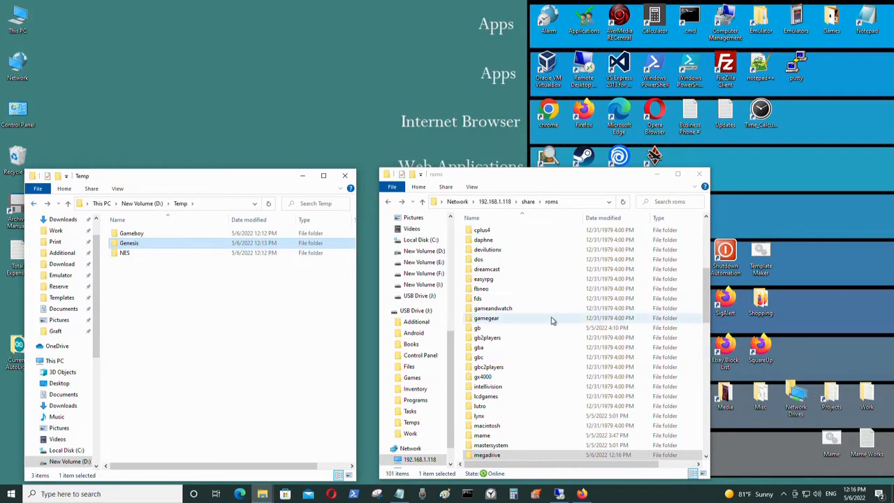
{"action": "scroll", "scroll_direction": "down", "scroll_amount": 3}
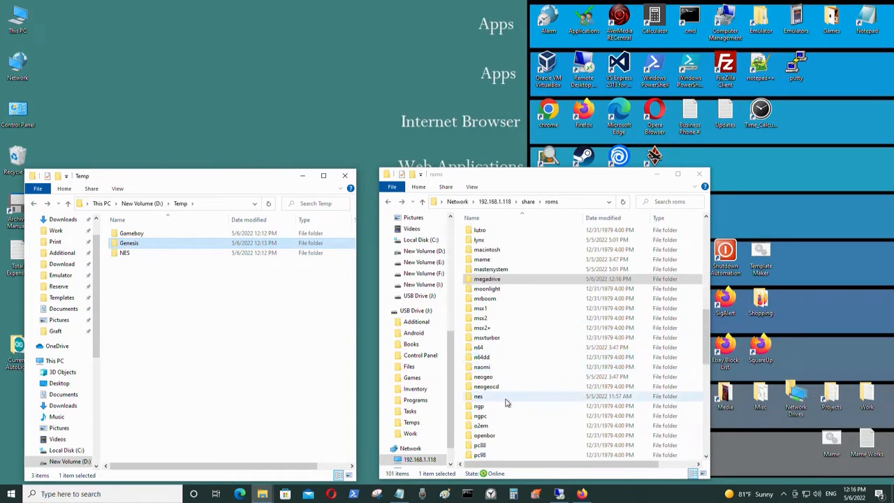
{"action": "double_click", "coordinate": [478, 397]}
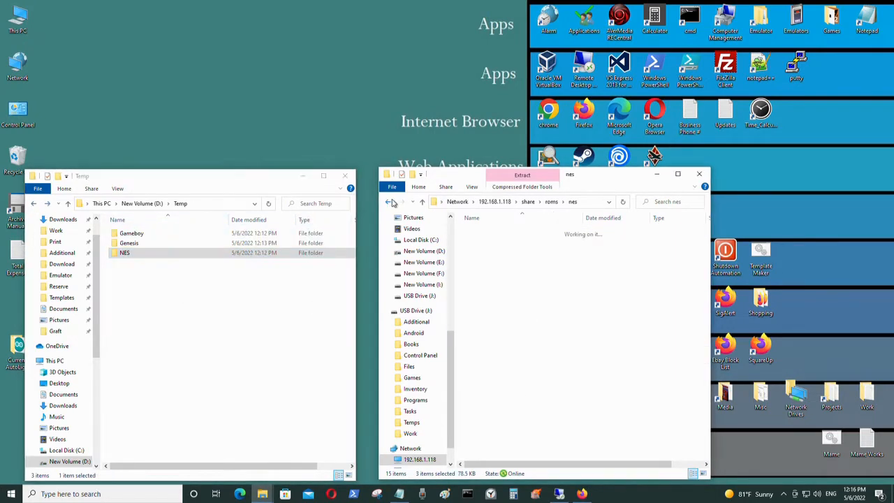
{"action": "left_click", "coordinate": [389, 202]}
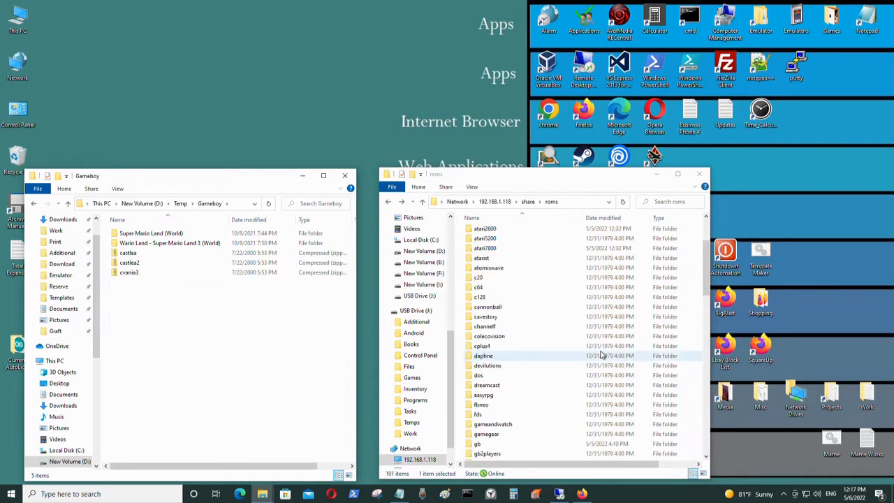
Copy the Game Boy files into gb replacing existing ones, then return to the share root's bios folder.
{"action": "scroll", "scroll_direction": "down", "scroll_amount": 3}
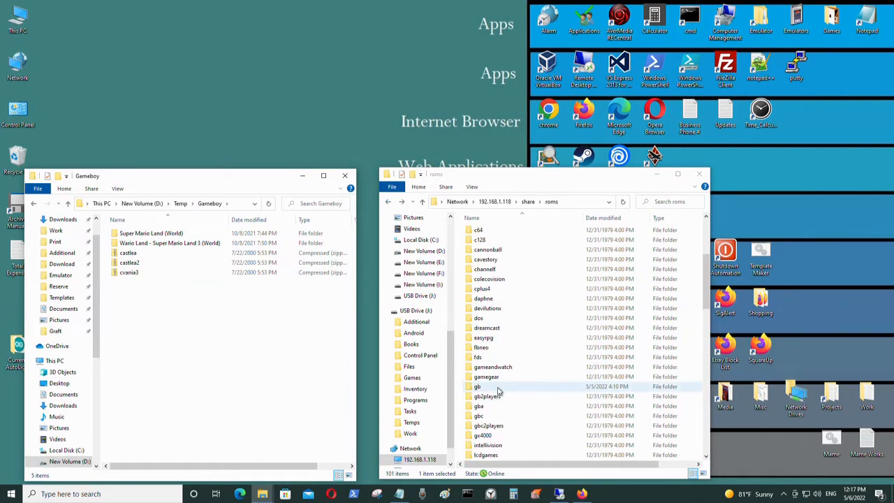
{"action": "double_click", "coordinate": [478, 385]}
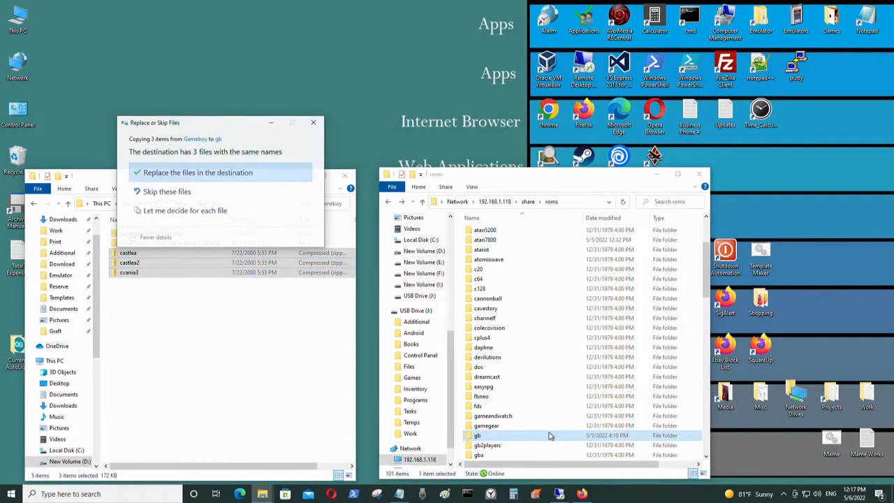
{"action": "left_click", "coordinate": [199, 174]}
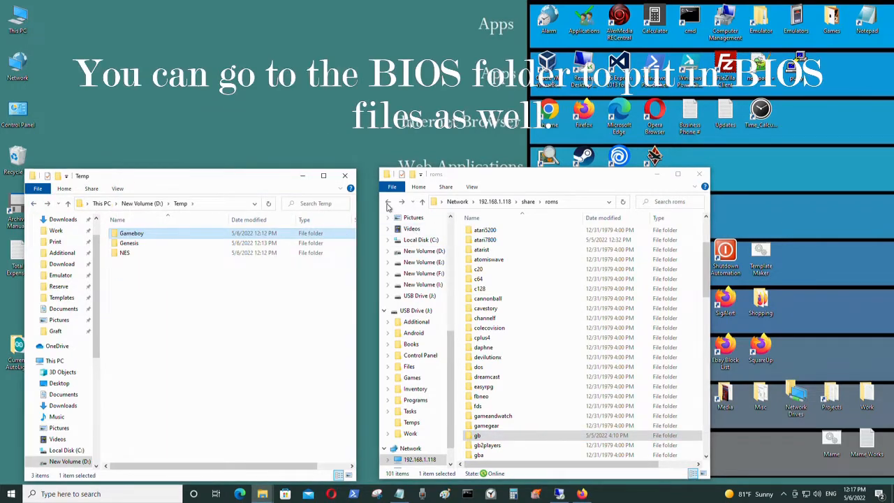
{"action": "left_click", "coordinate": [389, 201]}
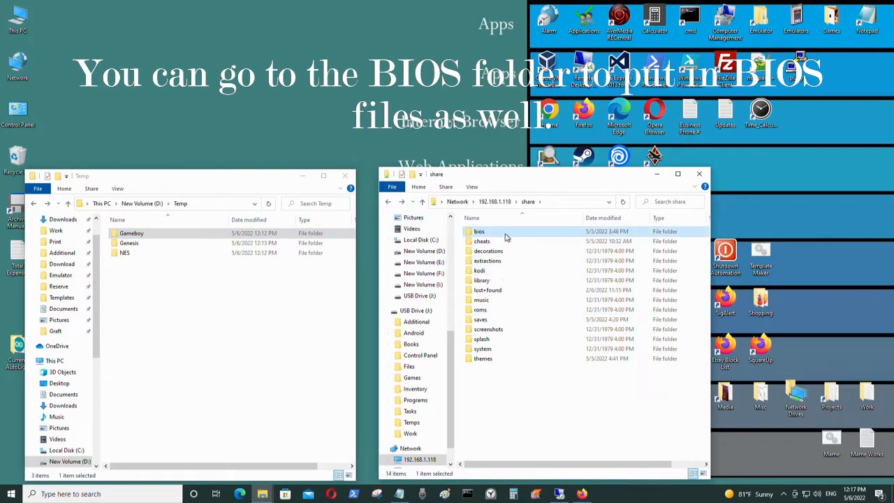
{"action": "double_click", "coordinate": [479, 232]}
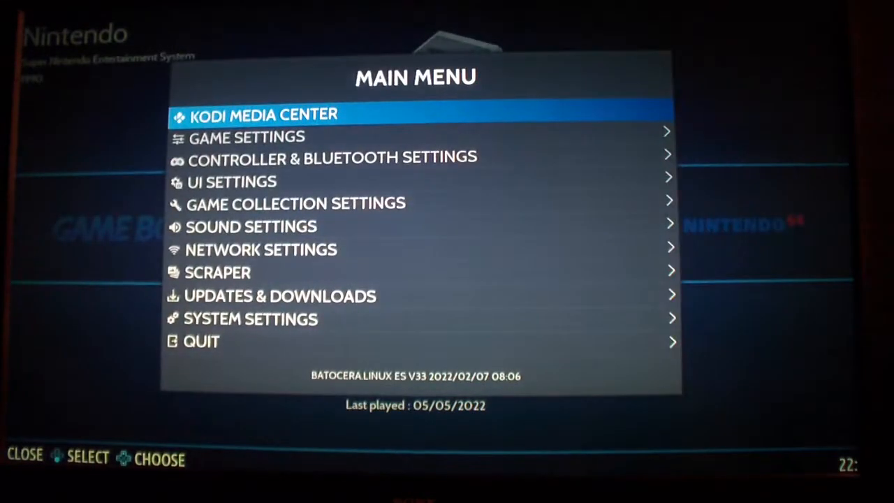
Restart the system via Main Menu > Quit > Restart System, confirming Yes.
{"action": "key", "text": "Escape"}
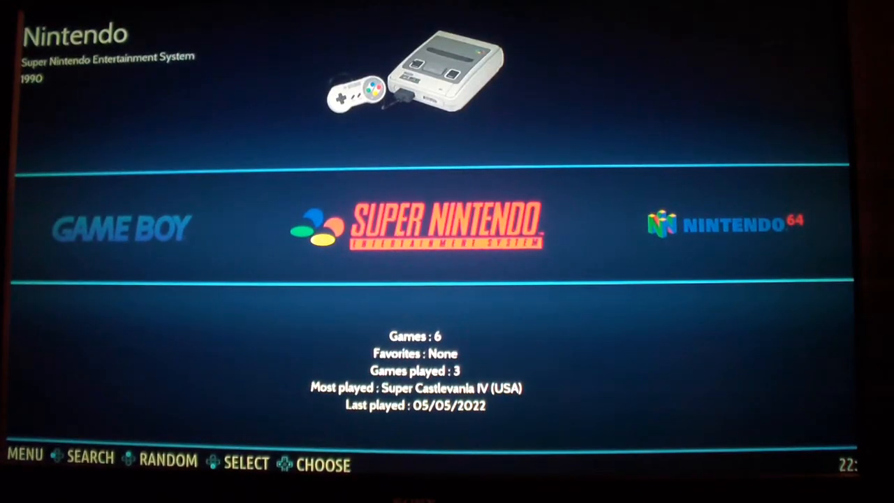
{"action": "left_click", "coordinate": [25, 456]}
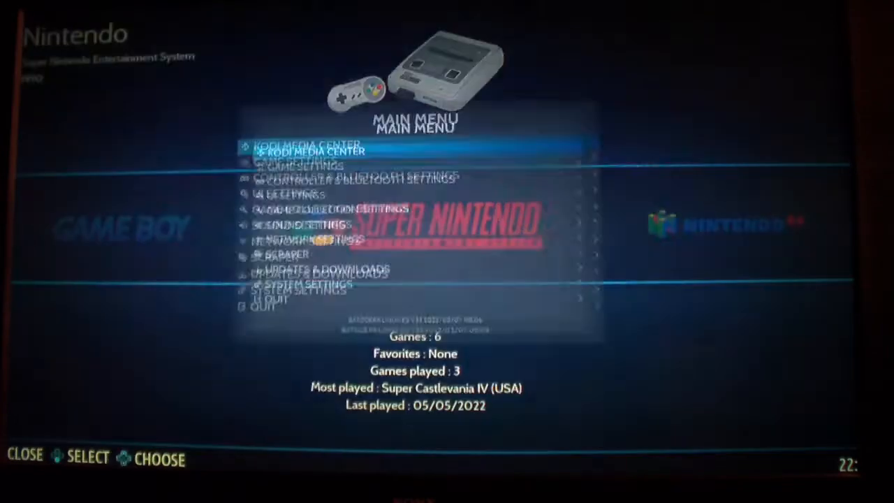
{"action": "left_click", "coordinate": [266, 306]}
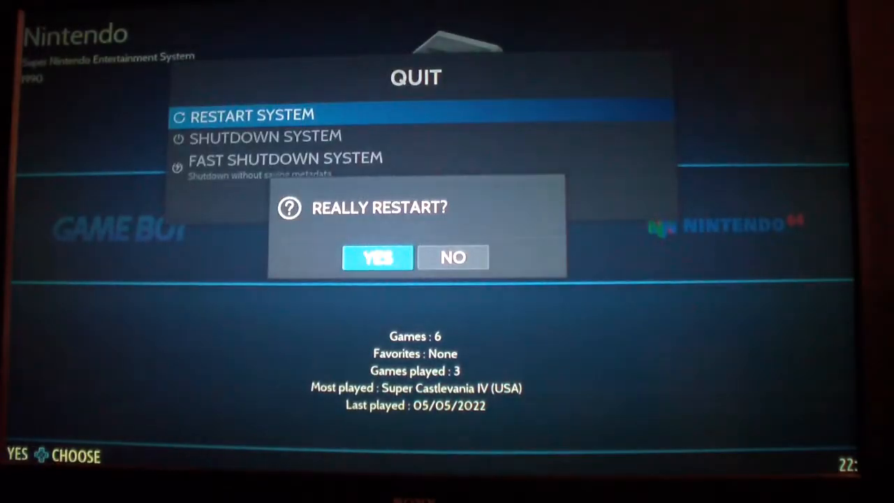
{"action": "left_click", "coordinate": [453, 257]}
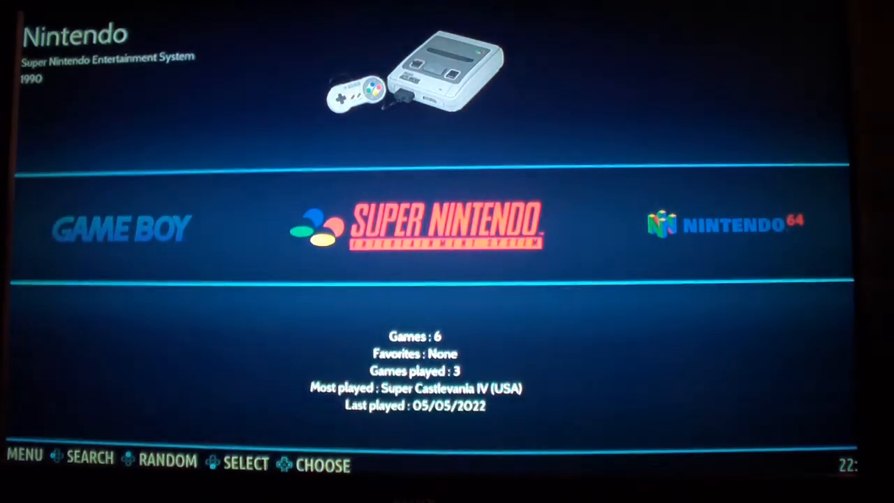
Browse the Nintendo Entertainment System game list to see the newly copied ROMs.
{"action": "key", "text": "Left"}
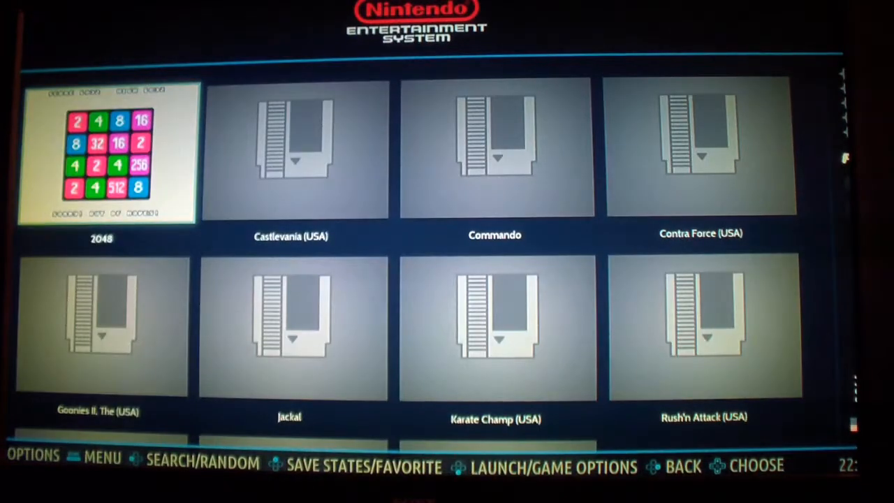
{"action": "scroll", "scroll_direction": "down", "scroll_amount": 3}
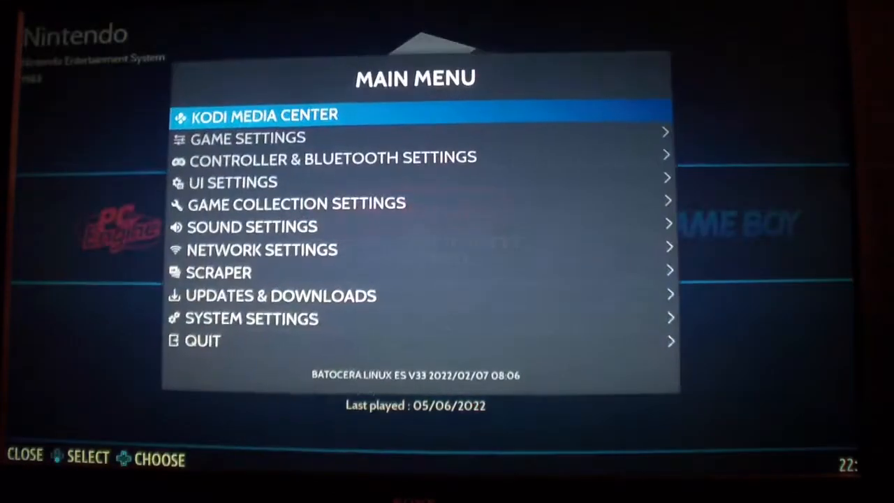
{"action": "key", "text": "Down"}
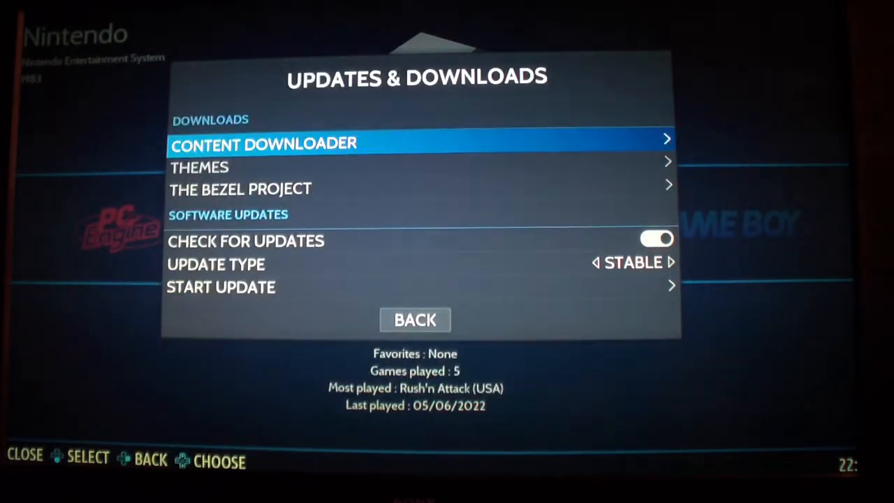
{"action": "key", "text": "Down"}
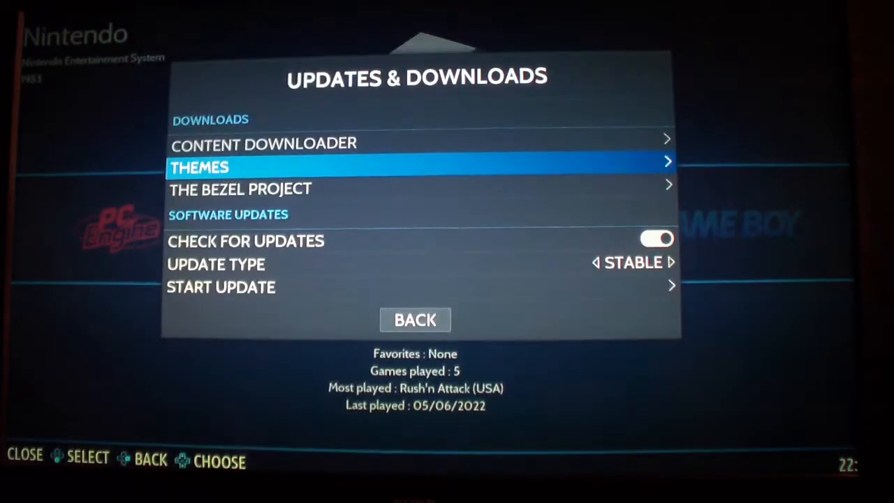
{"action": "left_click", "coordinate": [415, 320]}
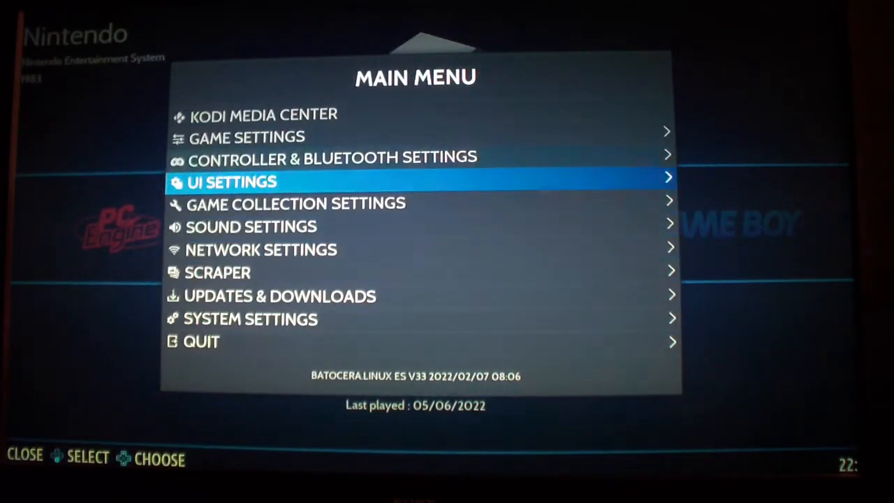
Choose ES-THEME-ARCADEPLANET as the Theme Set in UI Settings, replacing Carbon.
{"action": "key", "text": "Up"}
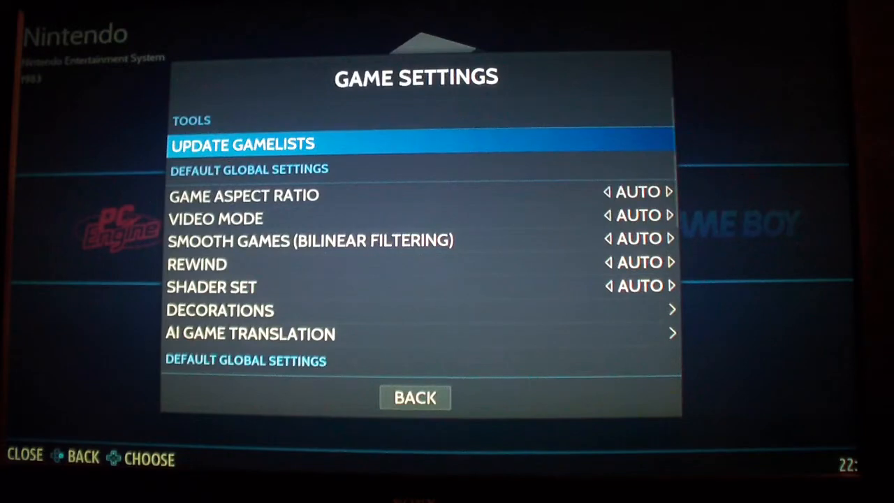
{"action": "left_click", "coordinate": [415, 397]}
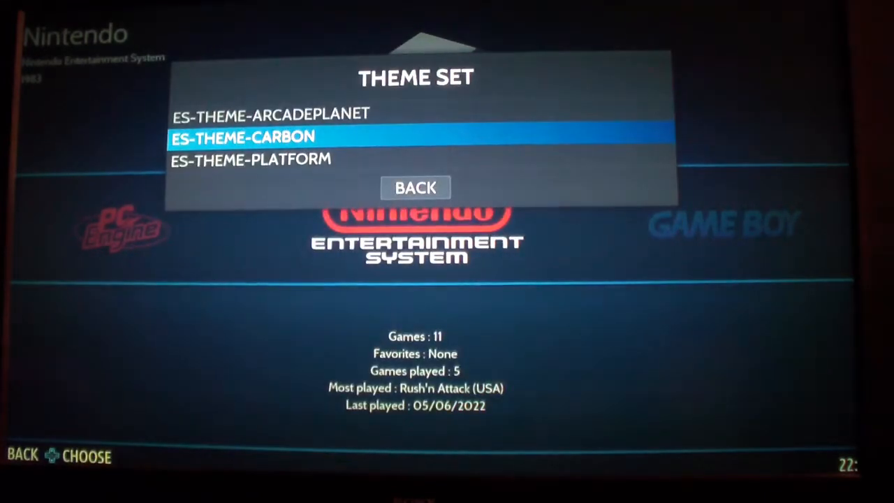
{"action": "key", "text": "Down"}
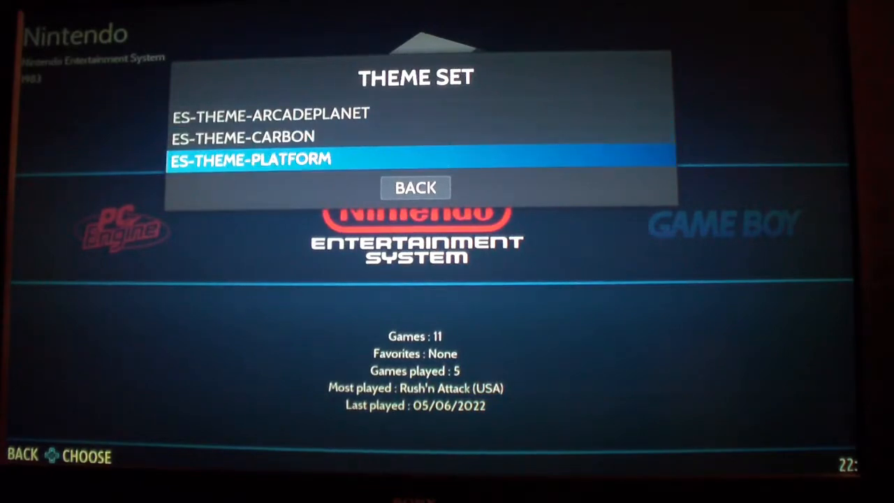
{"action": "key", "text": "up"}
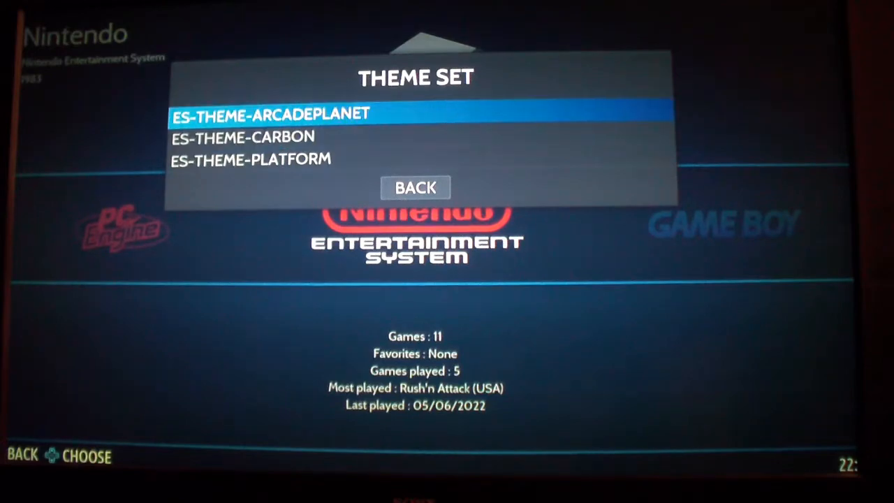
{"action": "left_click", "coordinate": [415, 187]}
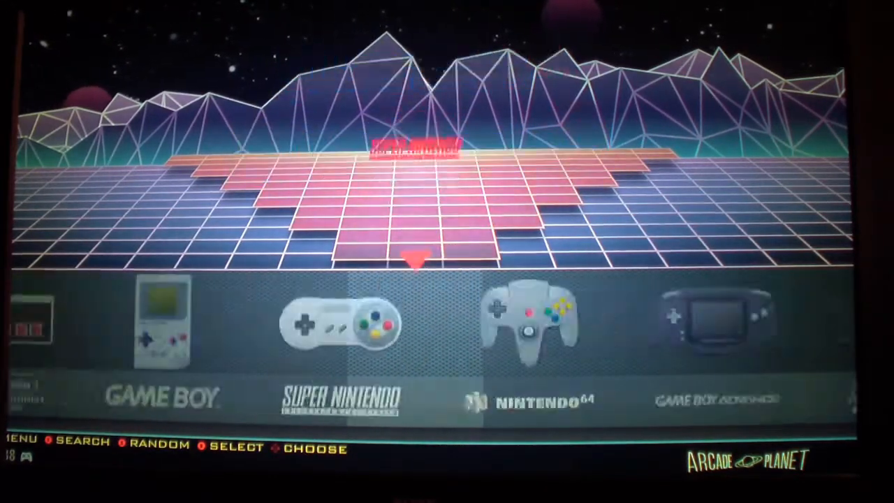
Scroll the Arcade Planet systems carousel along to the PC Engine entry.
{"action": "scroll", "scroll_direction": "left", "scroll_amount": 3}
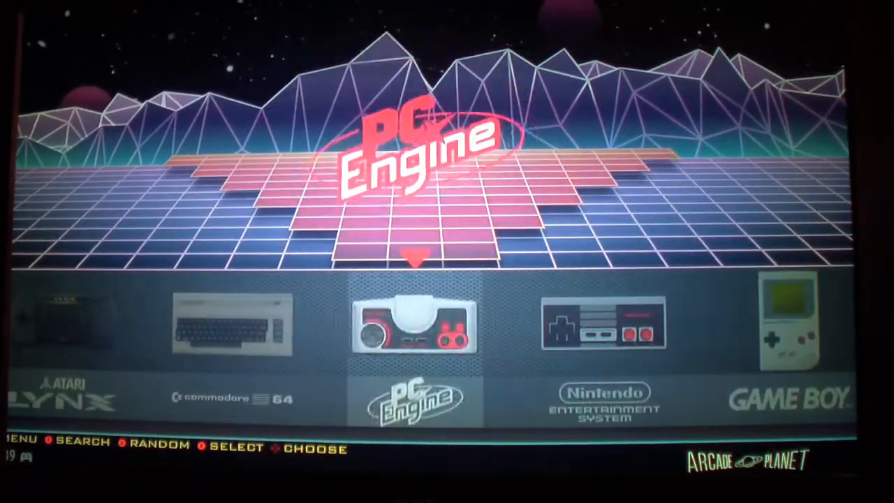
Select the centred system in the carousel to launch a Super Nintendo game.
{"action": "left_click", "coordinate": [417, 328]}
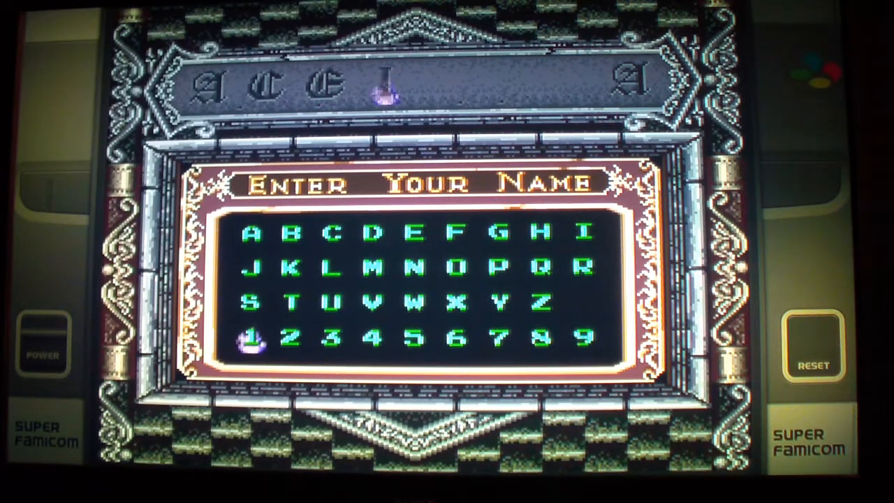
Confirm the name on the Enter Your Name screen and play into stage 1-1.
{"action": "left_click", "coordinate": [460, 269]}
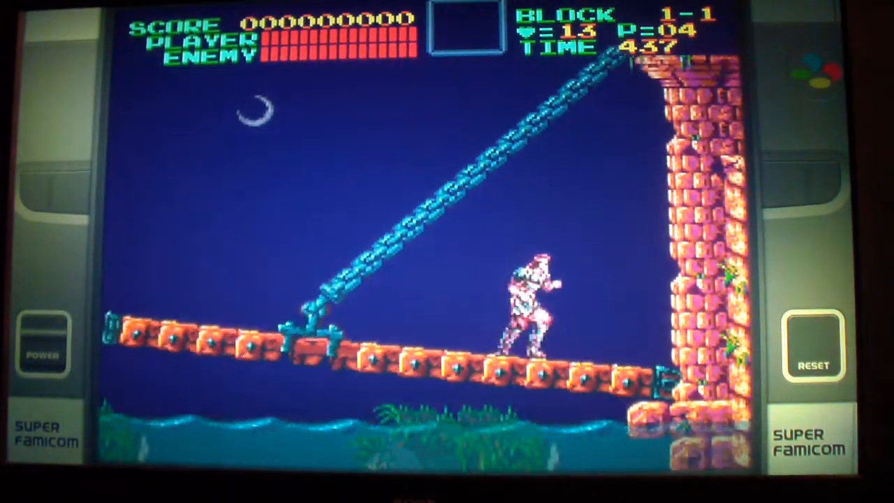
{"action": "left_click", "coordinate": [813, 347]}
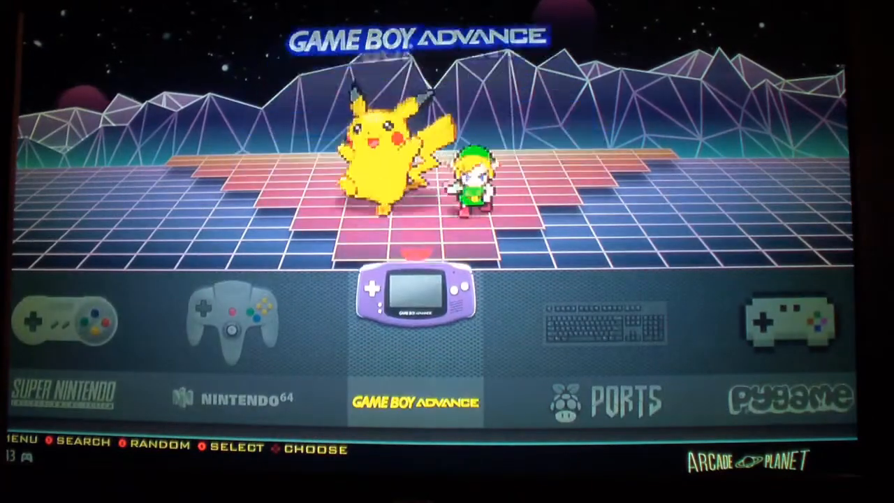
Scroll the carousel to Mega Drive and show its game list.
{"action": "scroll", "scroll_direction": "right", "scroll_amount": 3}
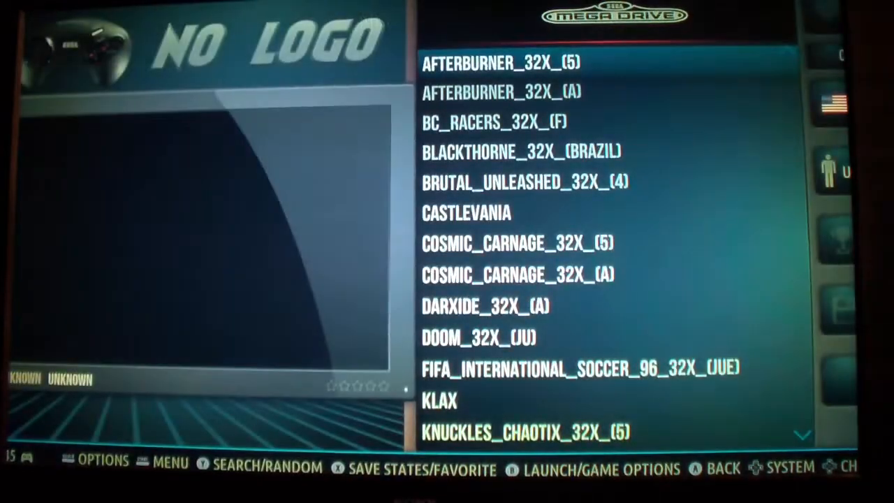
Jump the Mega Drive list to games beginning with T via View Options, then browse it.
{"action": "left_click", "coordinate": [104, 461]}
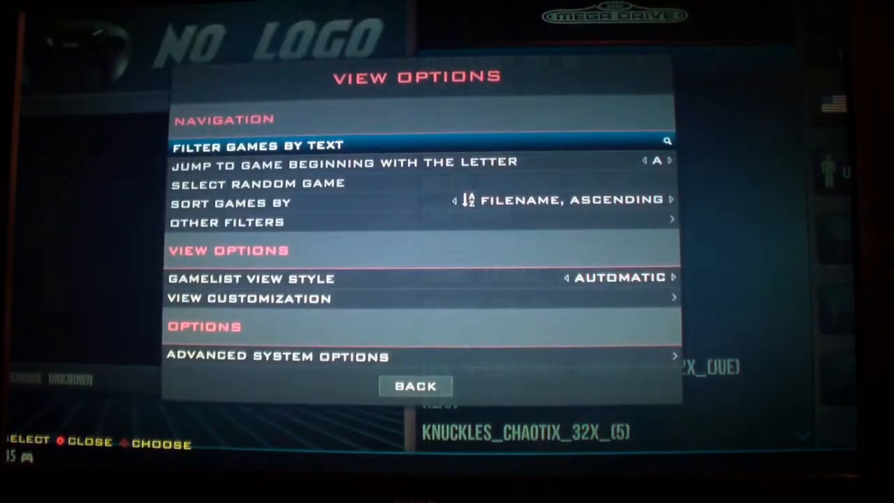
{"action": "key", "text": "Down"}
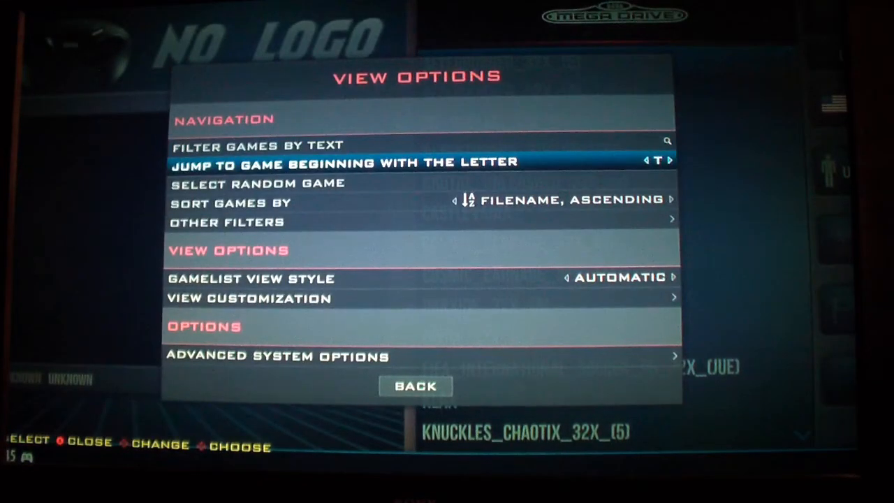
{"action": "left_click", "coordinate": [646, 160]}
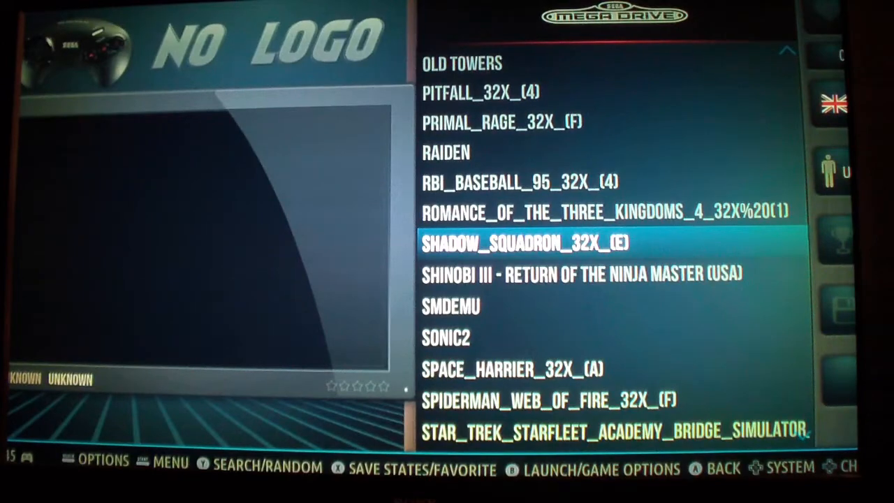
{"action": "scroll", "scroll_direction": "down", "scroll_amount": 3}
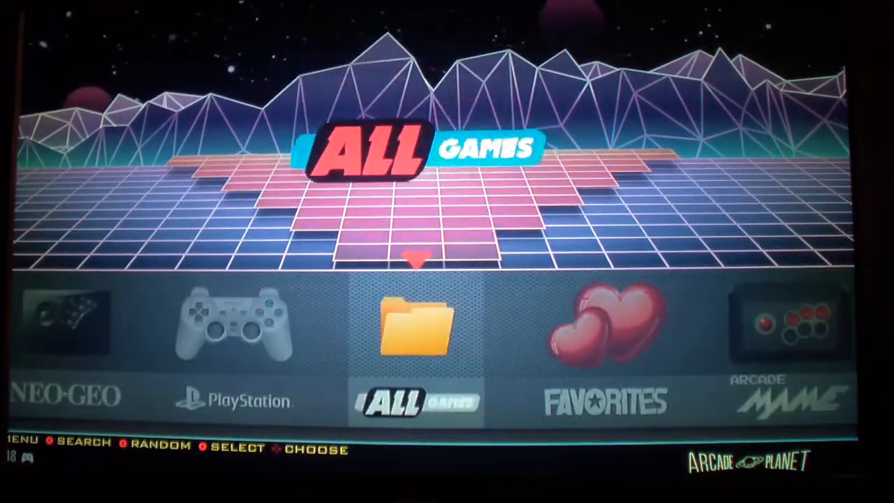
Launch PITFALL! (1982) (ACTIVISION) from the Atari 2600 list and play it.
{"action": "scroll", "scroll_direction": "right", "scroll_amount": 3}
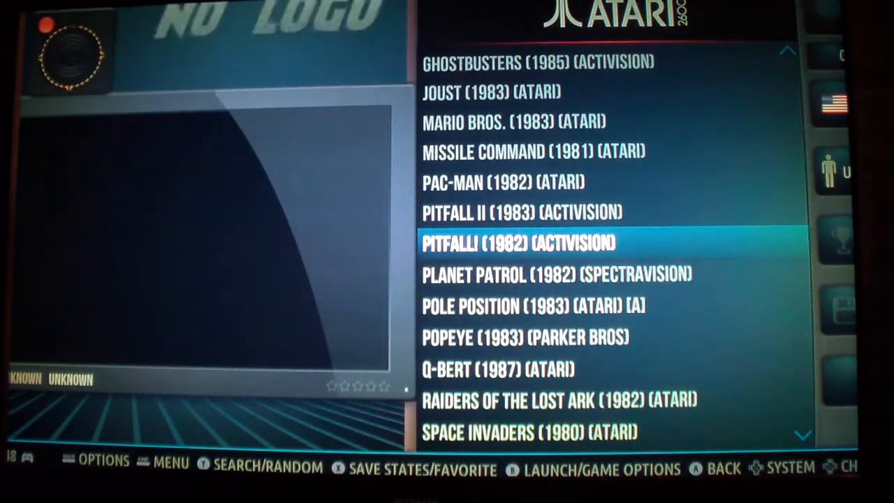
{"action": "left_click", "coordinate": [519, 243]}
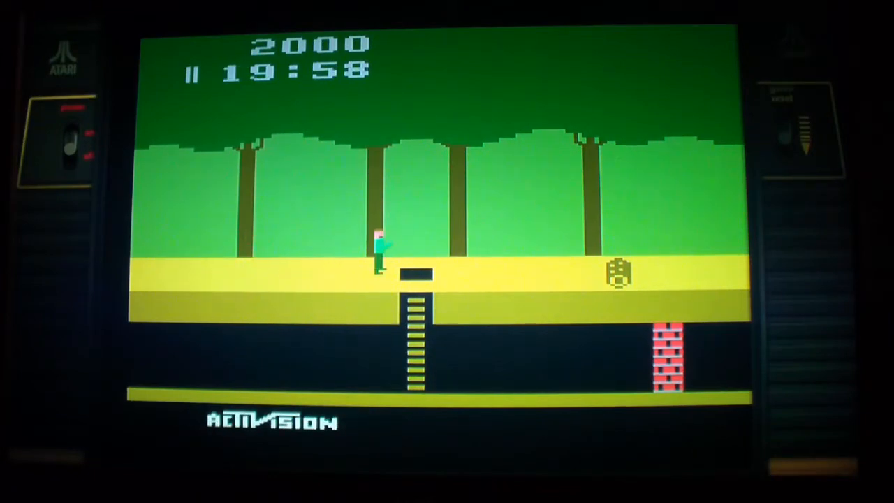
{"action": "key", "text": "Right"}
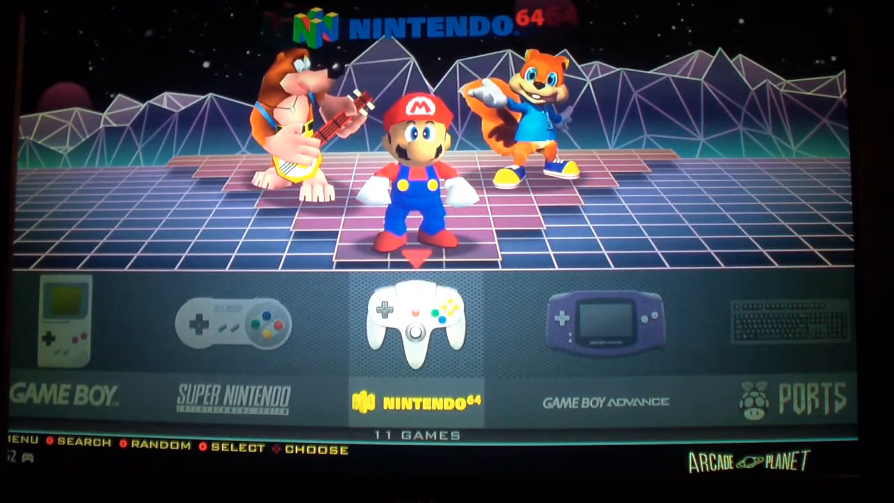
Launch Super Mario 64 (USA) from the Nintendo 64 game list.
{"action": "left_click", "coordinate": [417, 328]}
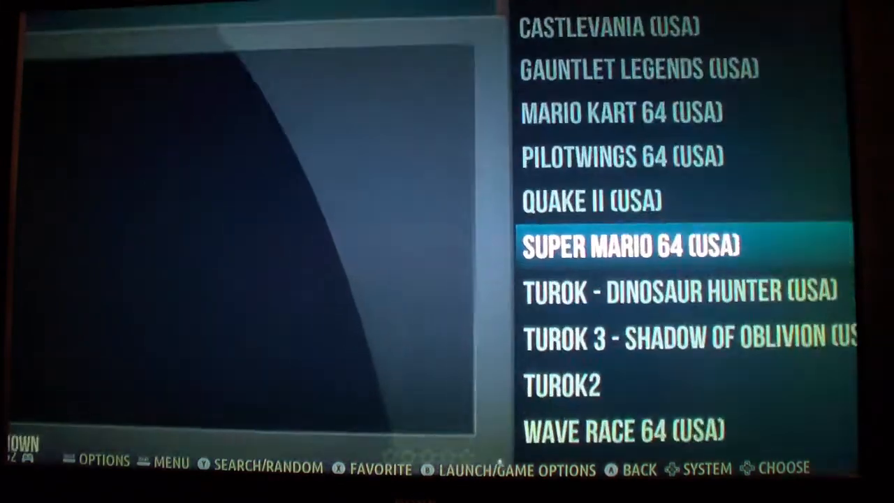
{"action": "left_click", "coordinate": [631, 246]}
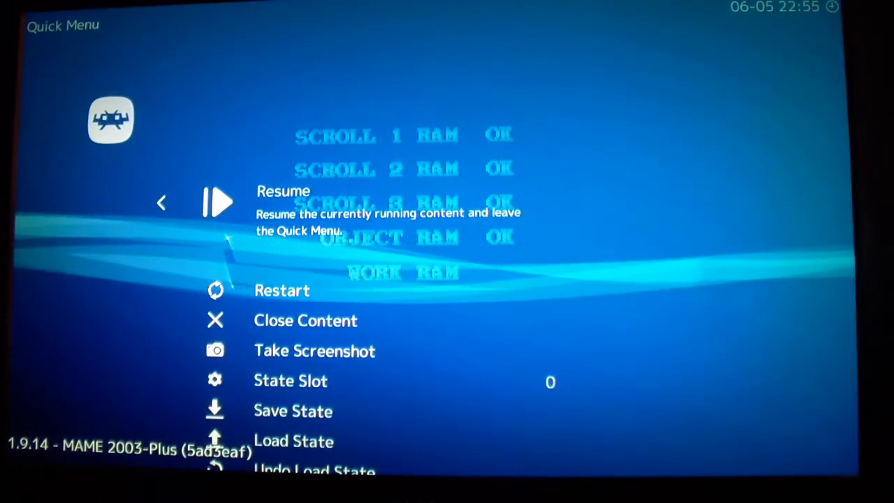
Browse the RetroArch Video > Output settings: Fullscreen Mode, Scaling, Synchronization.
{"action": "left_click", "coordinate": [218, 201]}
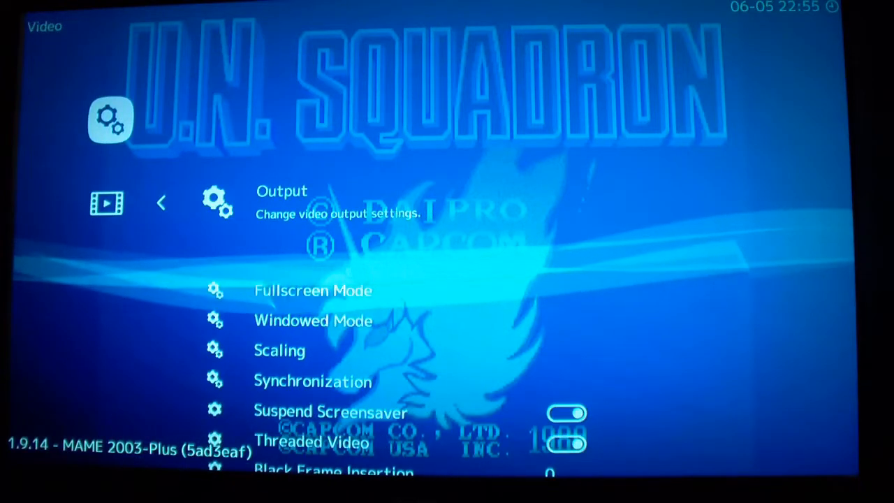
{"action": "scroll", "scroll_direction": "down", "scroll_amount": 3}
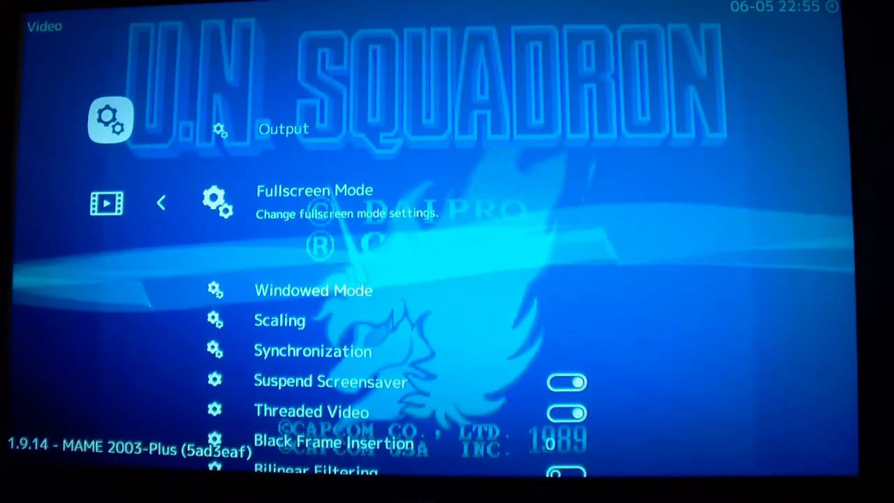
{"action": "scroll", "scroll_direction": "down", "scroll_amount": 3}
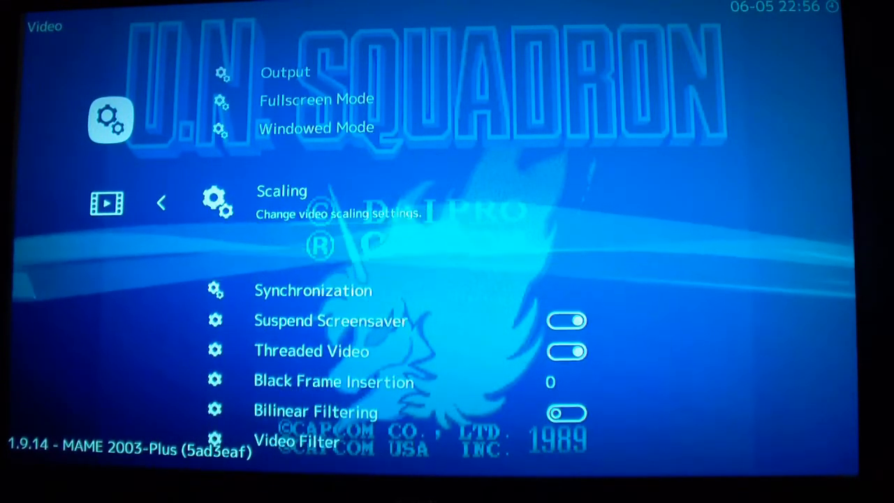
{"action": "scroll", "scroll_direction": "down", "scroll_amount": 3}
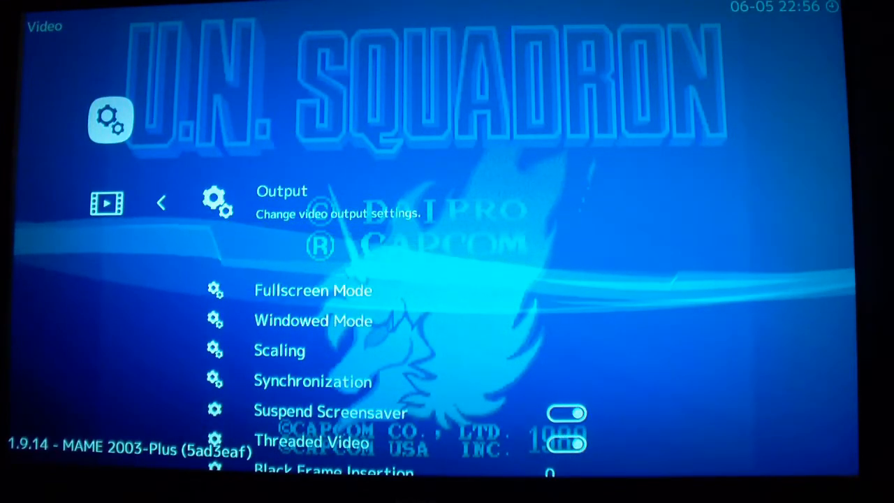
{"action": "scroll", "scroll_direction": "down", "scroll_amount": 3}
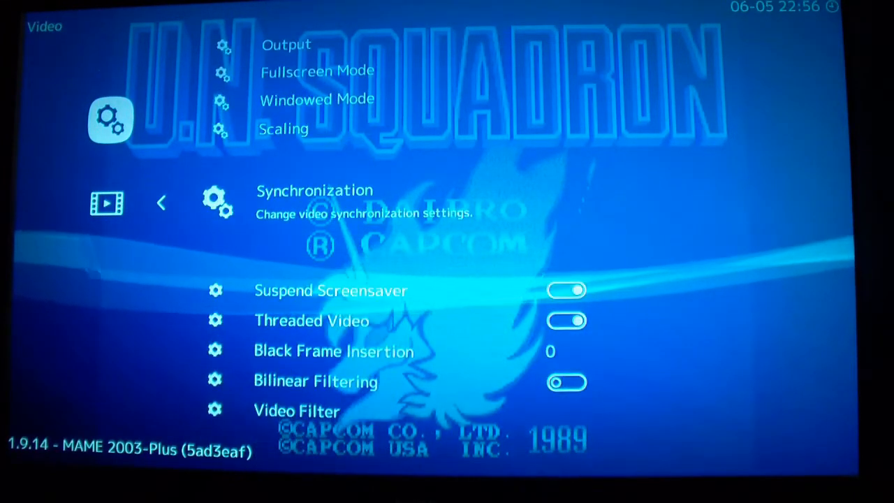
Back out and look through the RetroArch Audio settings page.
{"action": "left_click", "coordinate": [162, 202]}
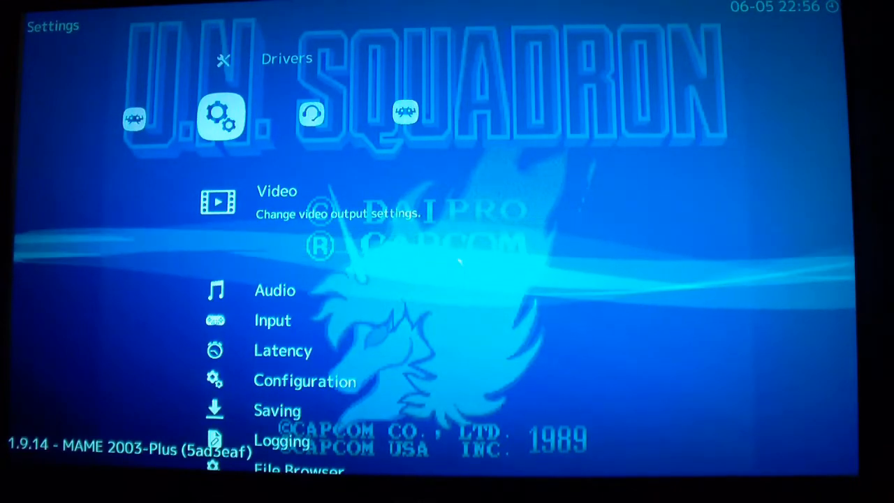
{"action": "scroll", "scroll_direction": "down", "scroll_amount": 3}
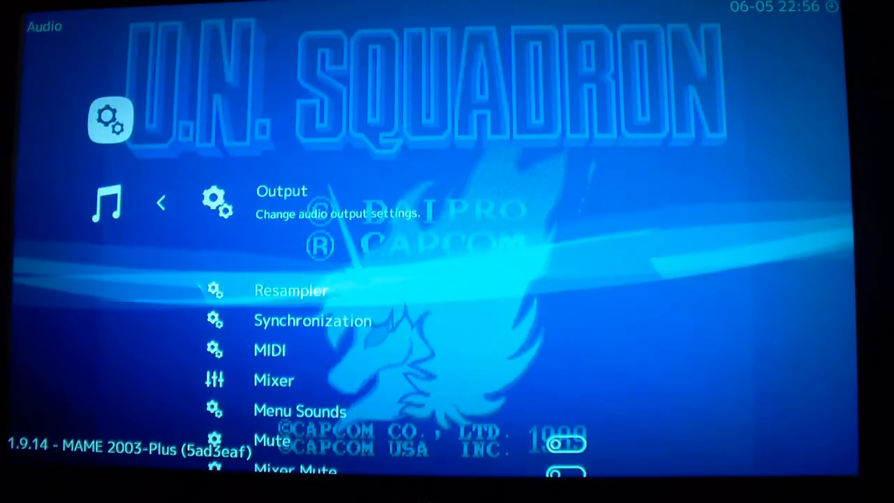
{"action": "scroll", "scroll_direction": "down", "scroll_amount": 3}
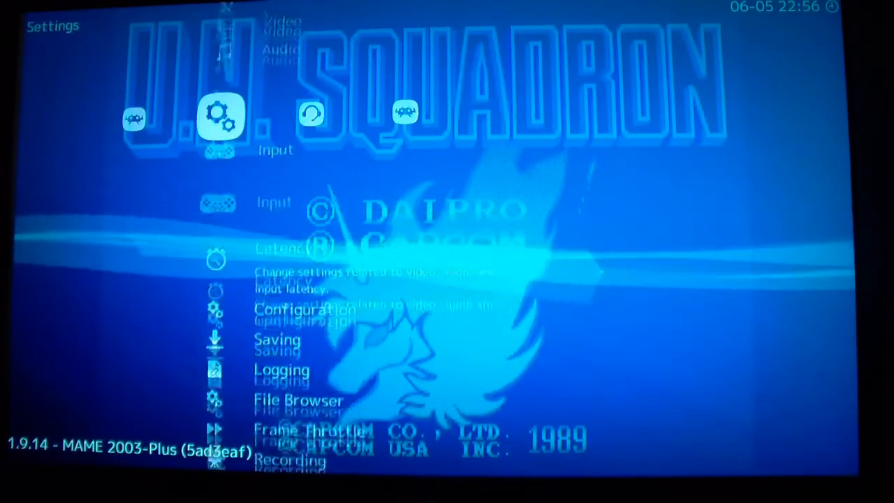
{"action": "scroll", "scroll_direction": "down", "scroll_amount": 3}
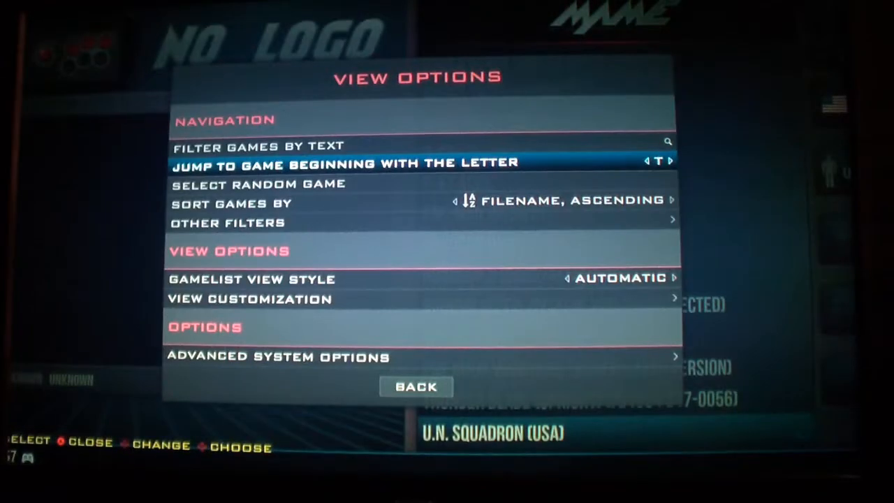
Launch The Ninja Warriors from the MAME list via Jump To Game, then bring up the RetroArch menu.
{"action": "left_click", "coordinate": [416, 386]}
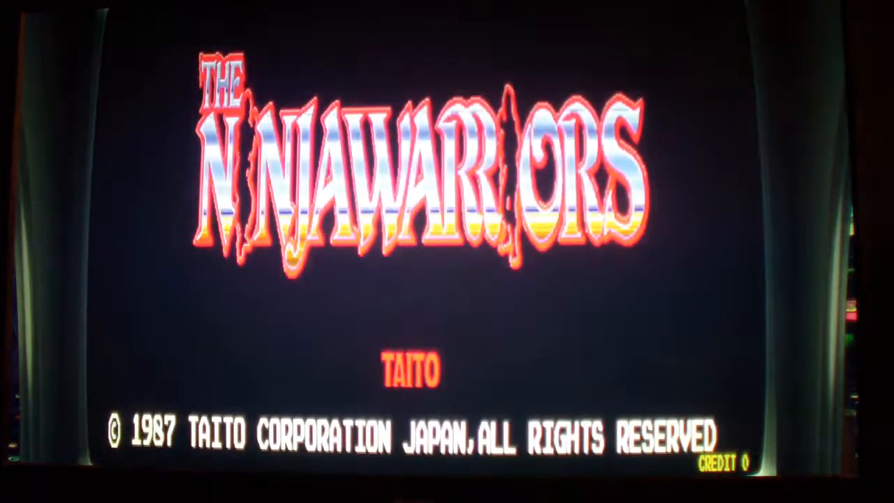
{"action": "key", "text": "F1"}
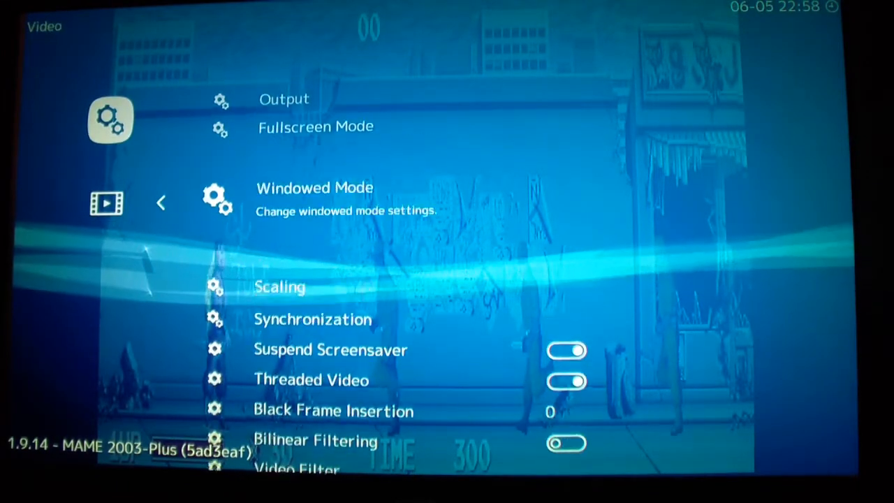
In Video > Scaling, change Aspect Ratio from Custom and step through the first presets.
{"action": "left_click", "coordinate": [279, 287]}
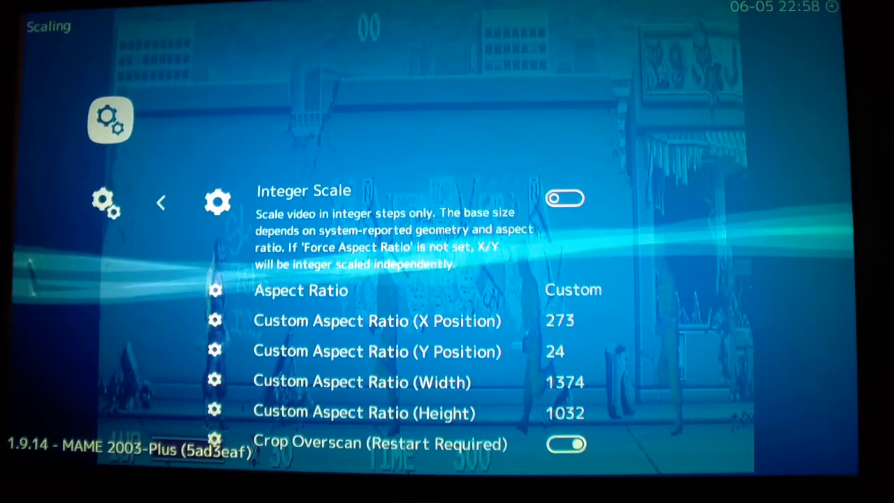
{"action": "scroll", "scroll_direction": "down", "scroll_amount": 3}
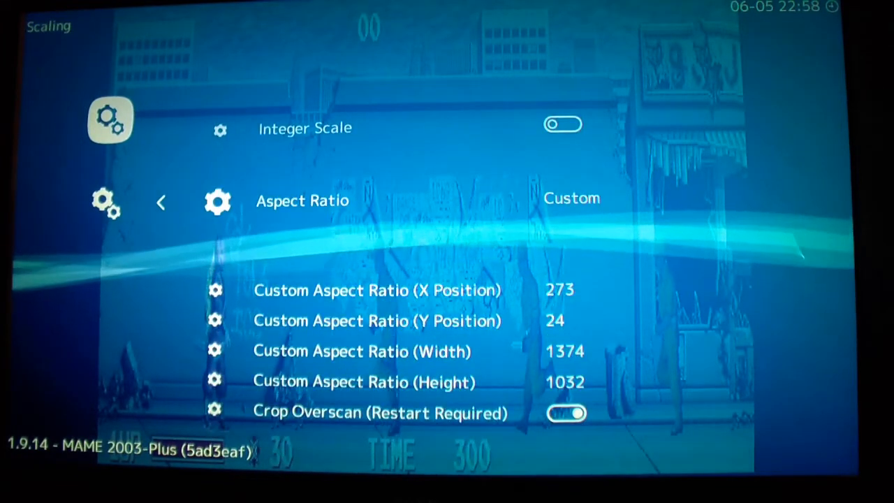
{"action": "left_click", "coordinate": [301, 201]}
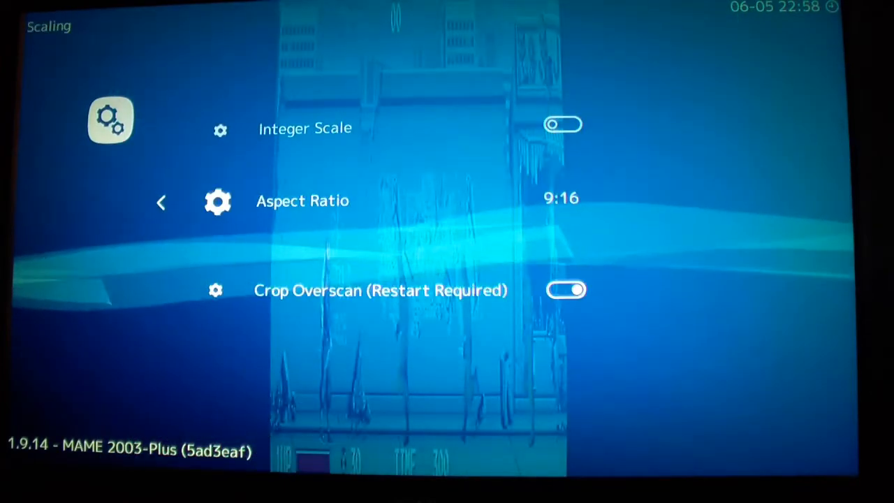
{"action": "left_click", "coordinate": [301, 201]}
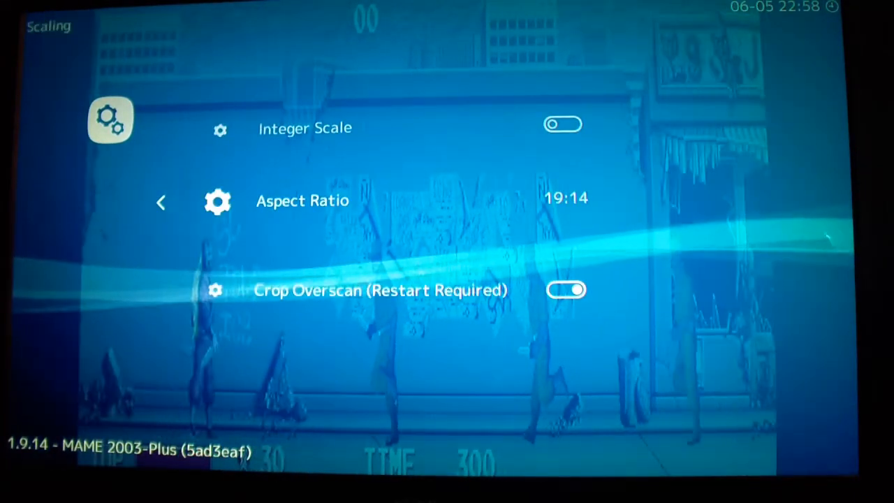
{"action": "left_click", "coordinate": [302, 201]}
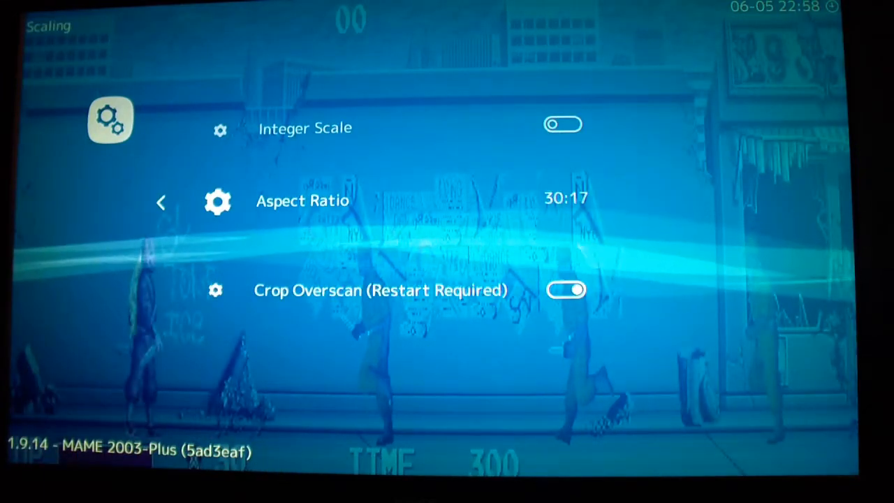
{"action": "left_click", "coordinate": [302, 201]}
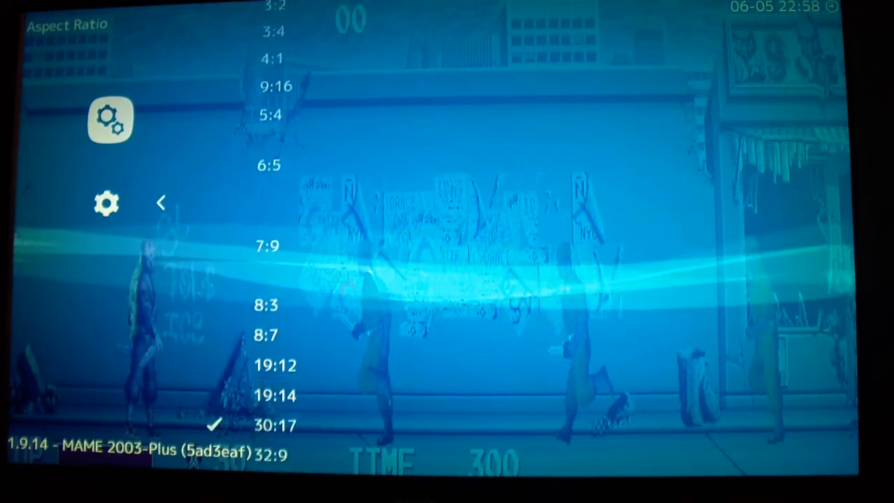
{"action": "scroll", "scroll_direction": "down", "scroll_amount": 3}
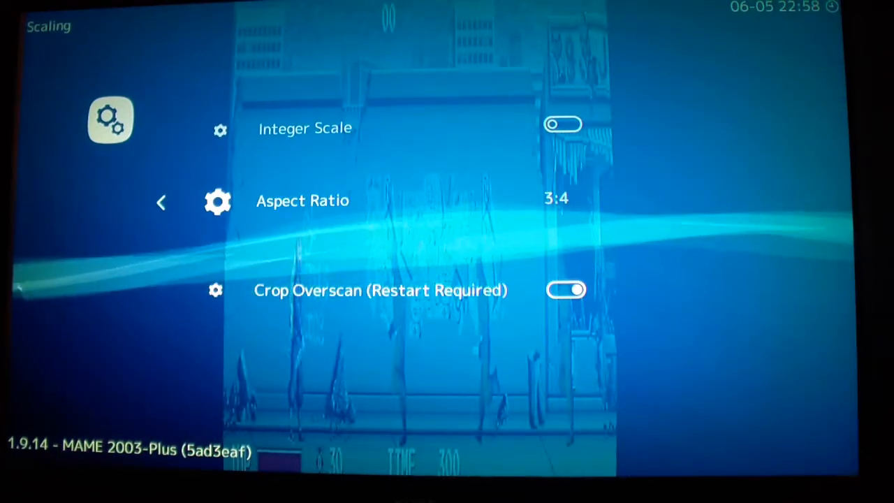
Try further aspect ratios including 21:9 and 16:15 from the preset list.
{"action": "left_click", "coordinate": [302, 201]}
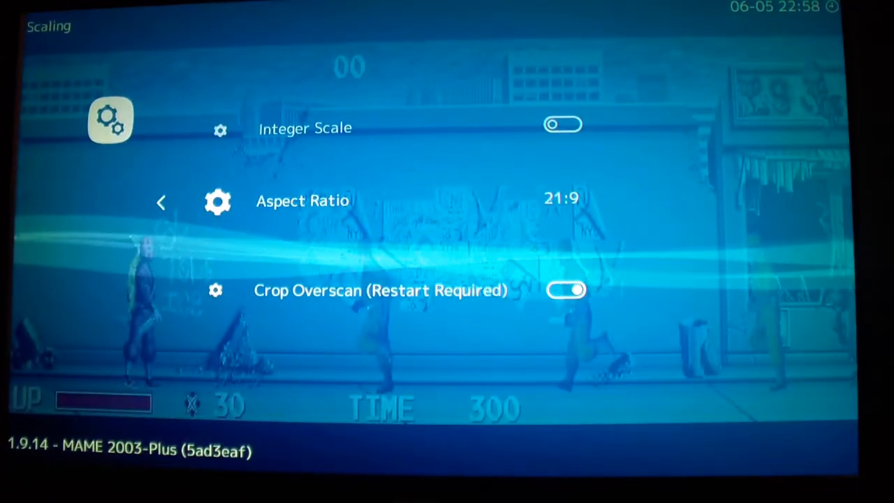
{"action": "left_click", "coordinate": [301, 201]}
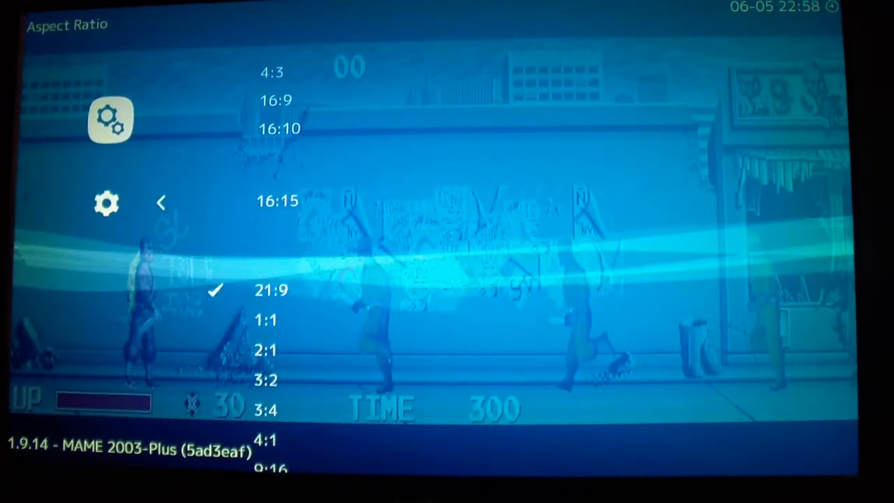
{"action": "left_click", "coordinate": [160, 201]}
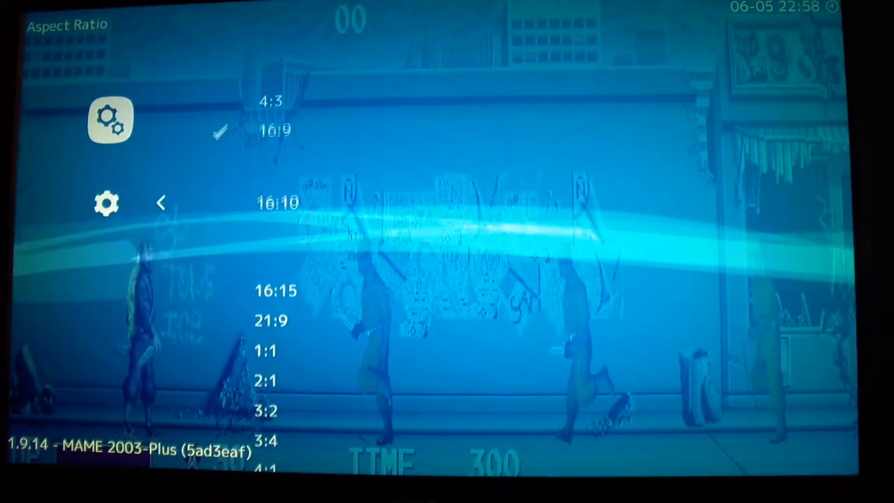
{"action": "left_click", "coordinate": [278, 201]}
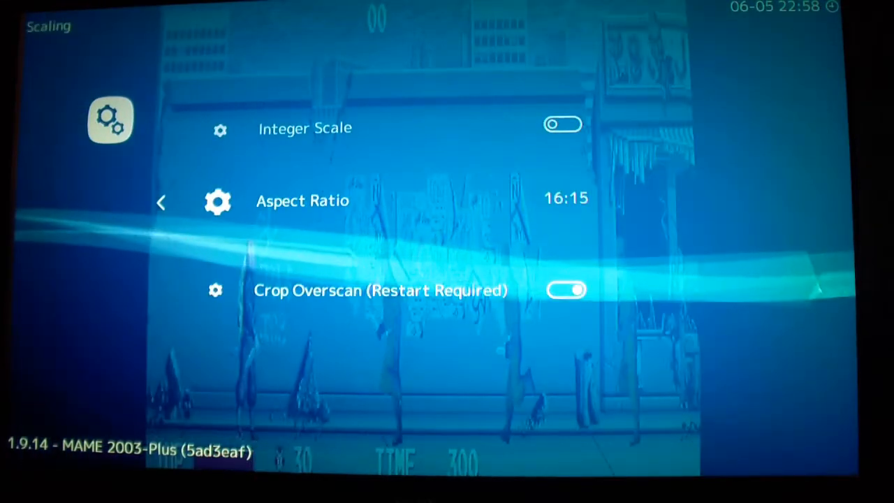
{"action": "left_click", "coordinate": [302, 201]}
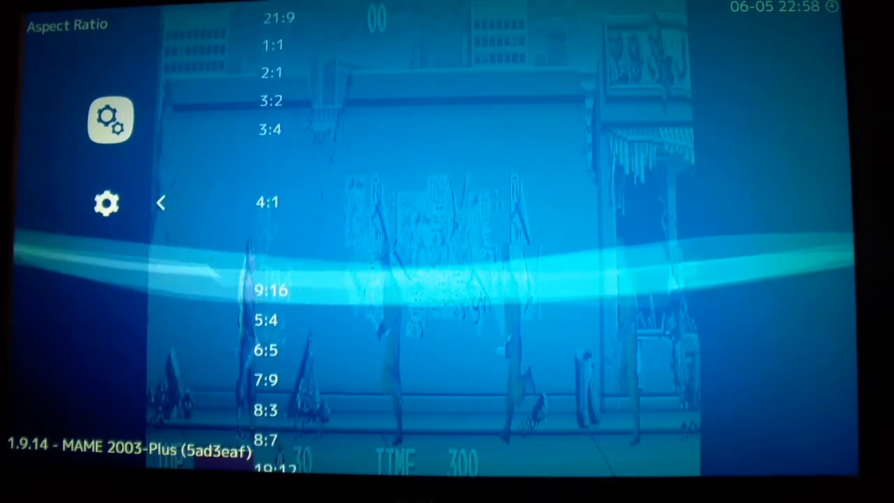
{"action": "scroll", "scroll_direction": "down", "scroll_amount": 3}
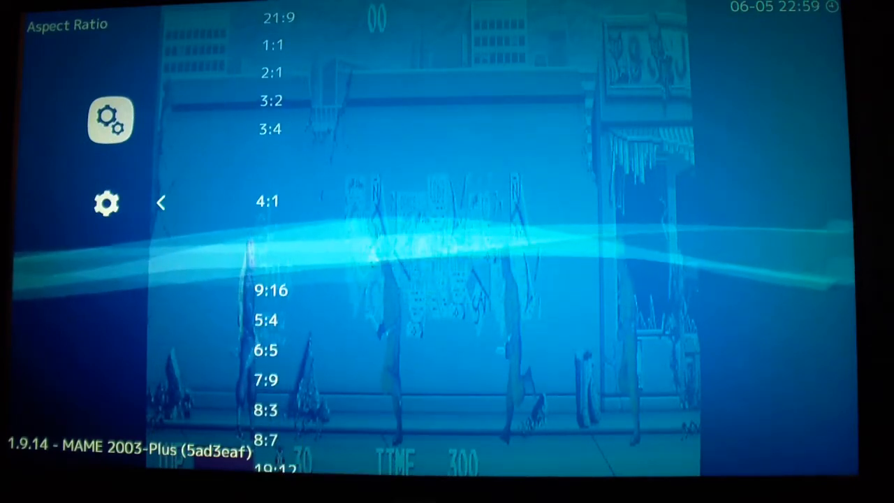
{"action": "scroll", "scroll_direction": "down", "scroll_amount": 3}
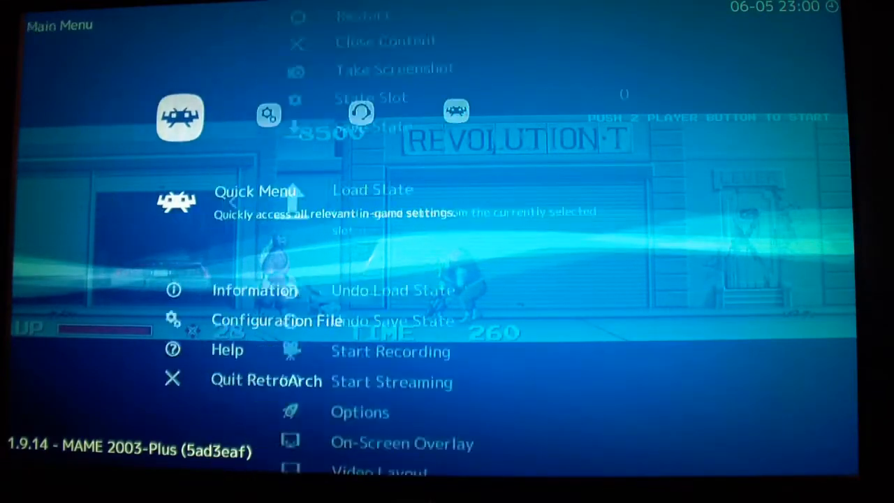
Save the current configuration from Configuration File and return to the Main Menu.
{"action": "left_click", "coordinate": [274, 320]}
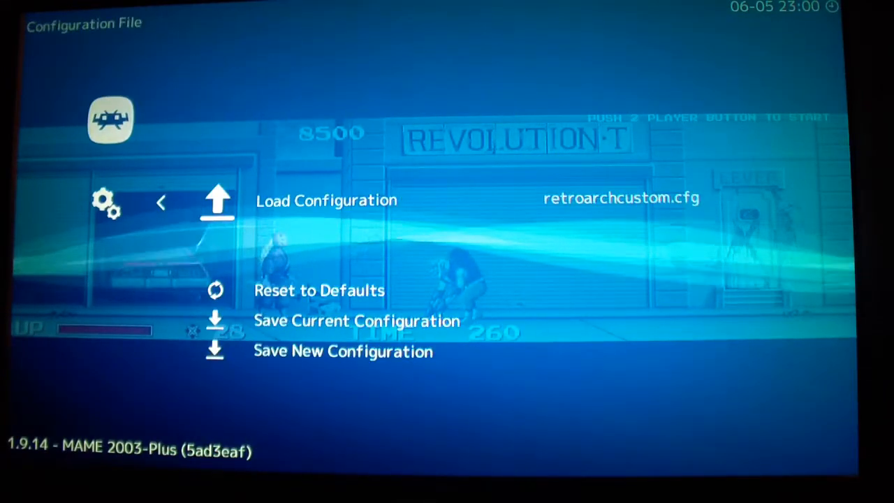
{"action": "scroll", "scroll_direction": "down", "scroll_amount": 3}
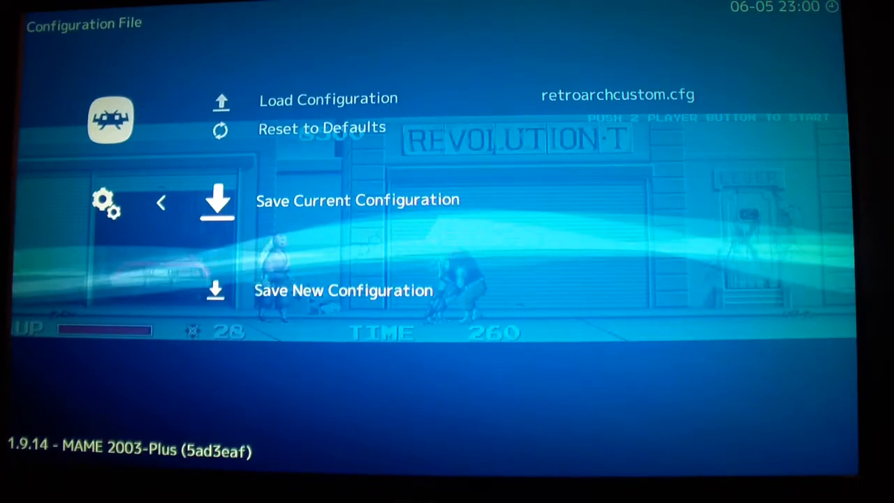
{"action": "key", "text": "Backspace"}
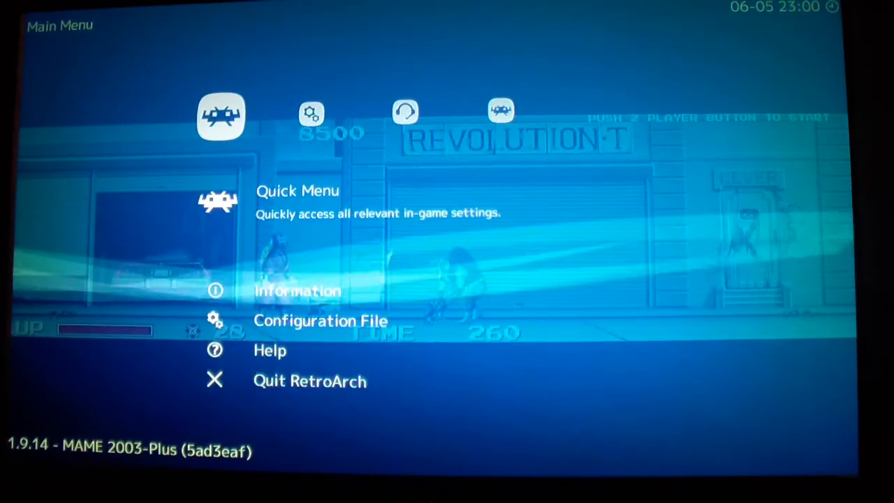
{"action": "left_click", "coordinate": [221, 116]}
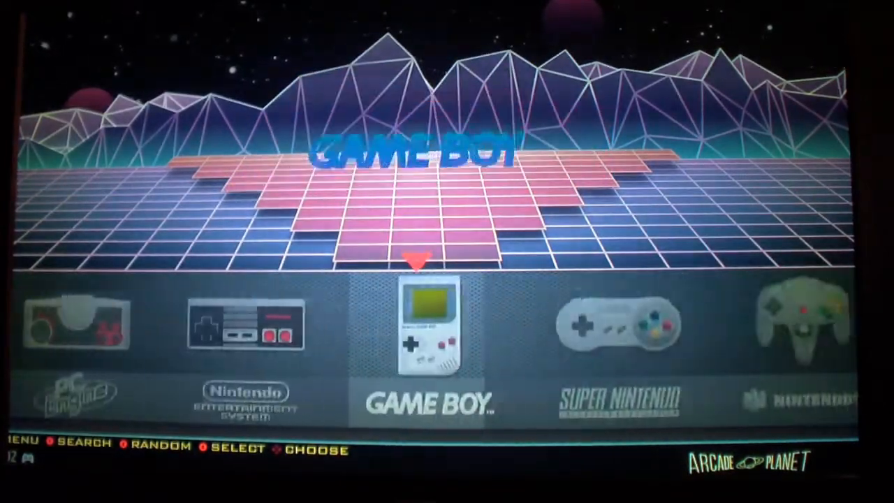
Scroll the carousel to PlayStation and show its game list with Ace Combat 2, Gran Turismo and Raiden Project.
{"action": "scroll", "scroll_direction": "right", "scroll_amount": 3}
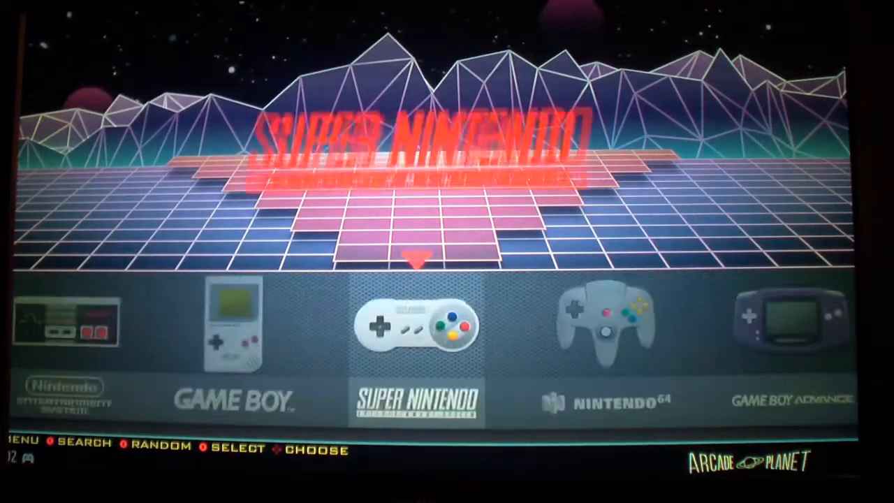
{"action": "scroll", "scroll_direction": "right", "scroll_amount": 3}
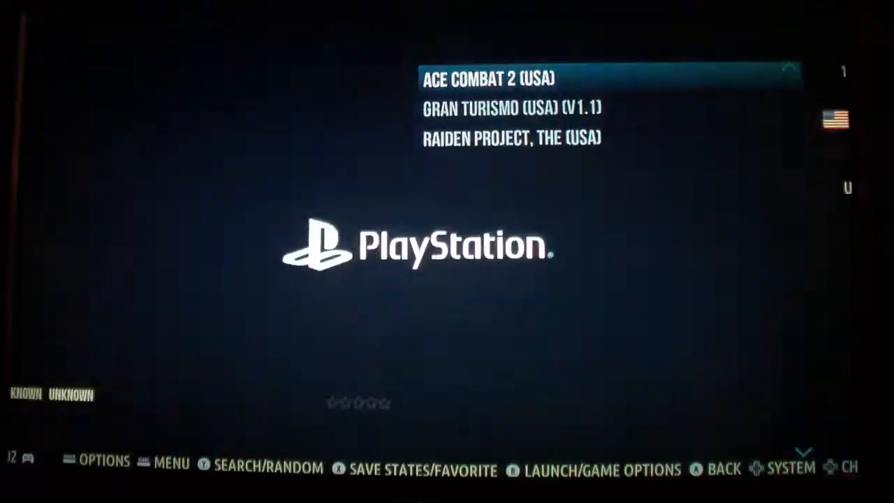
{"action": "key", "text": "down"}
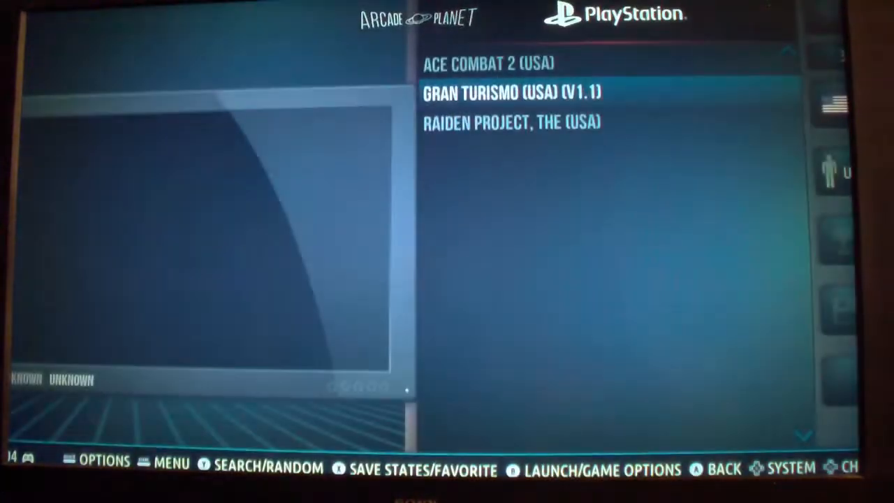
Highlight RAIDEN PROJECT, THE (USA) and launch it to its title screen.
{"action": "key", "text": "Down"}
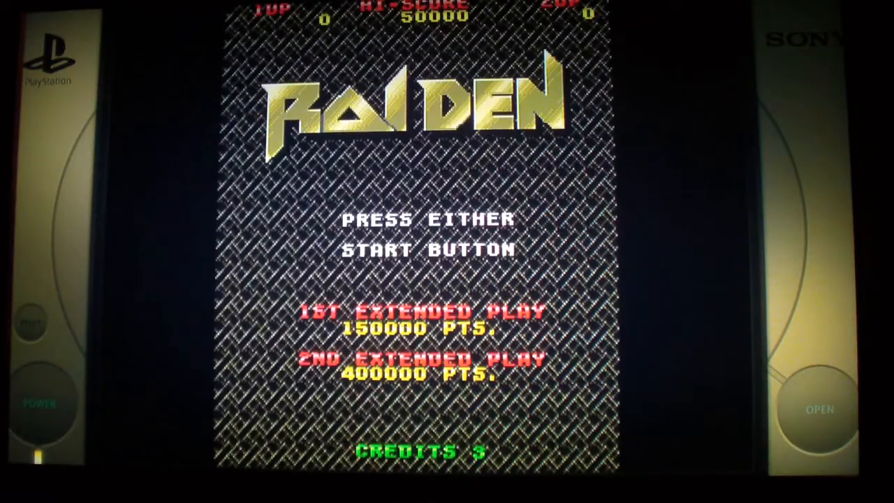
{"action": "key", "text": "enter"}
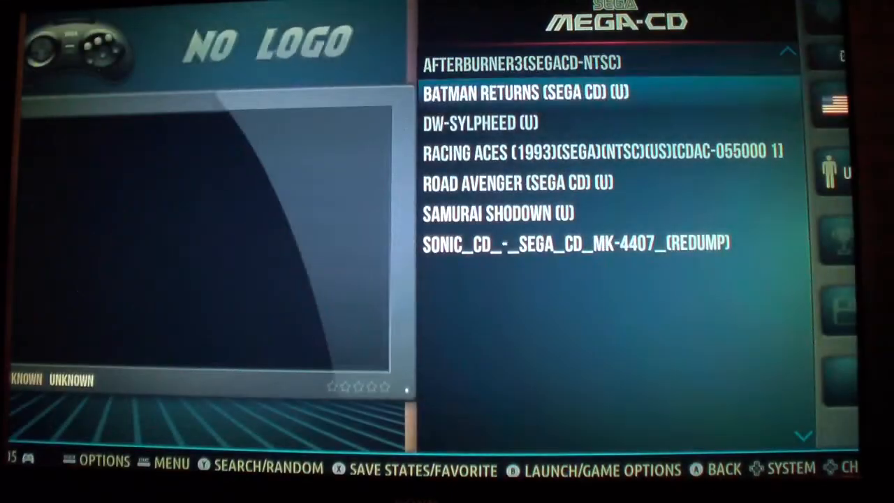
Move down the Mega-CD game list of seven titles.
{"action": "key", "text": "Down"}
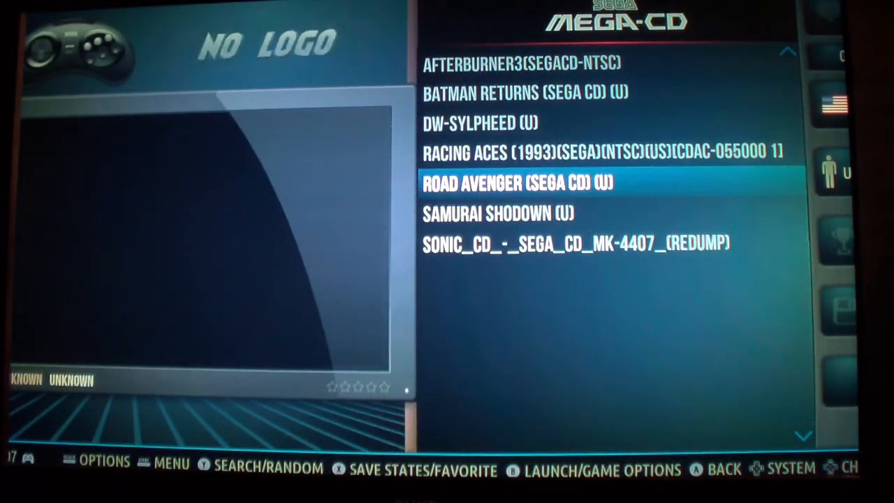
Scroll the system carousel past Lynx and pygame to Nintendo Entertainment System with 11 games.
{"action": "key", "text": "Down"}
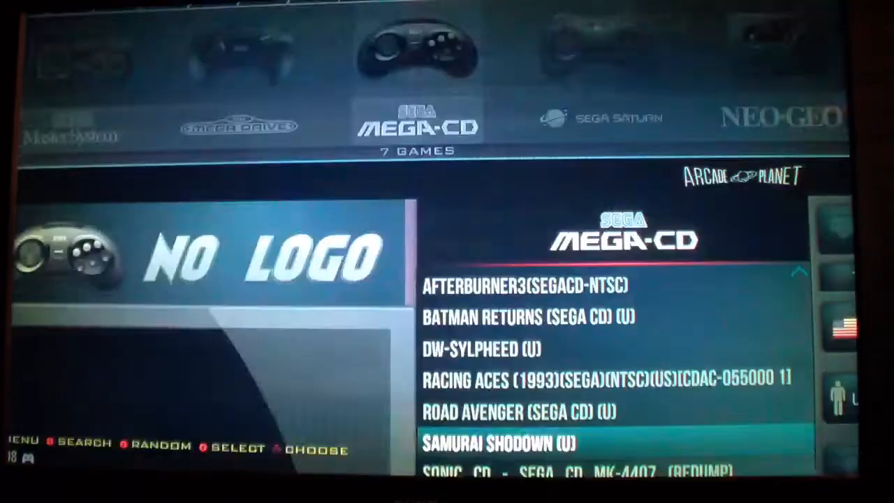
{"action": "key", "text": "Right"}
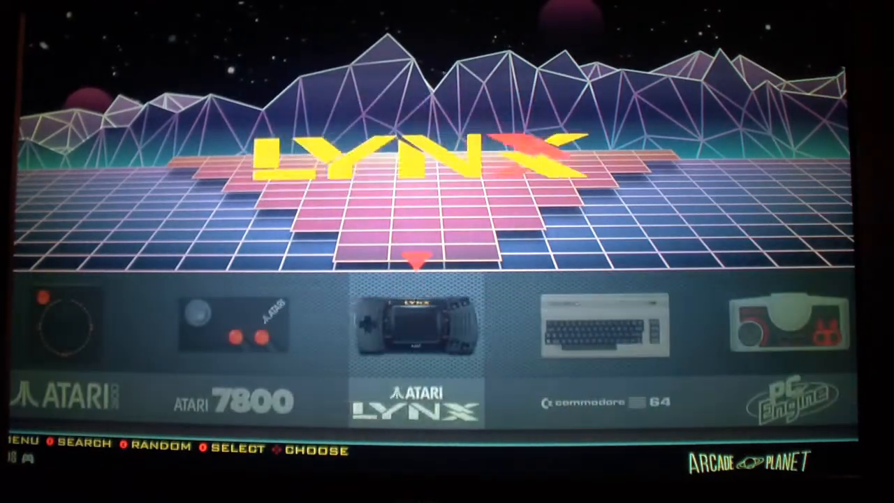
{"action": "scroll", "scroll_direction": "left", "scroll_amount": 3}
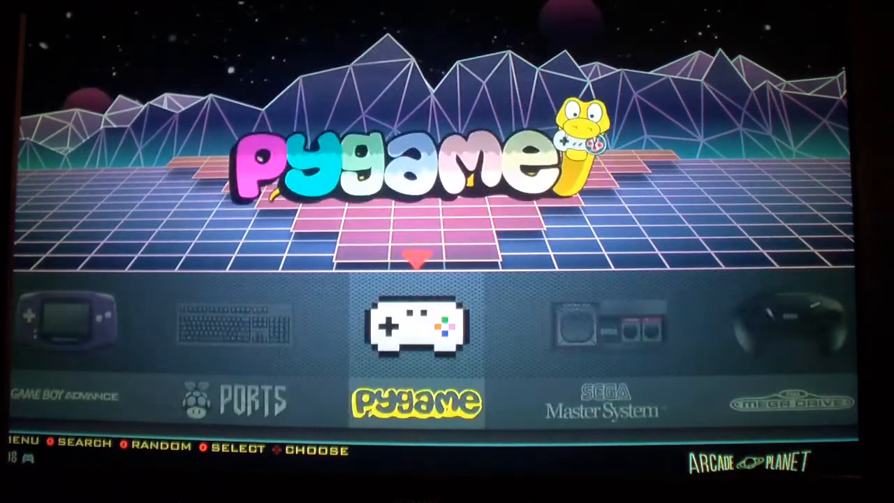
{"action": "scroll", "scroll_direction": "left", "scroll_amount": 3}
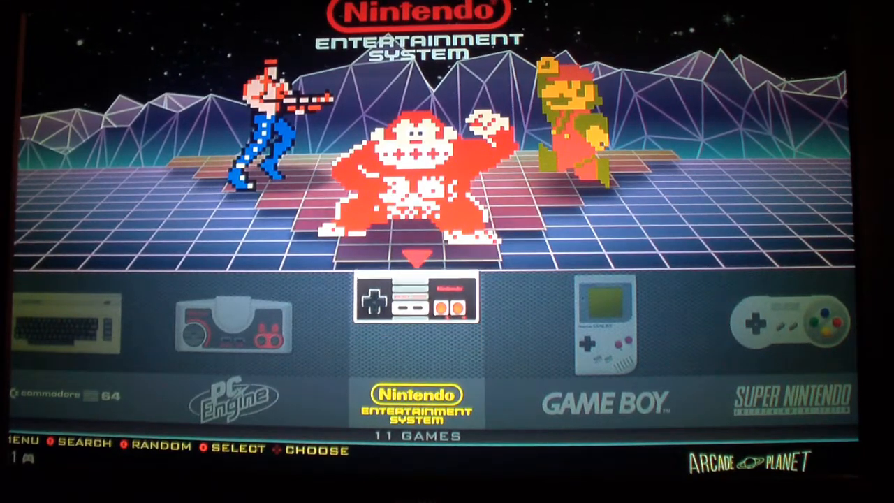
Run Start Update from Updates & Downloads and dismiss the 'No update available' message.
{"action": "key", "text": "start"}
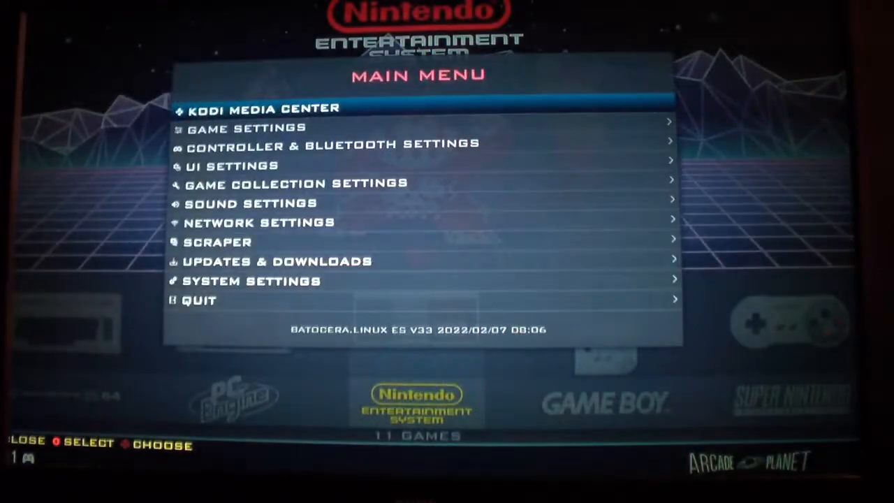
{"action": "key", "text": "Down"}
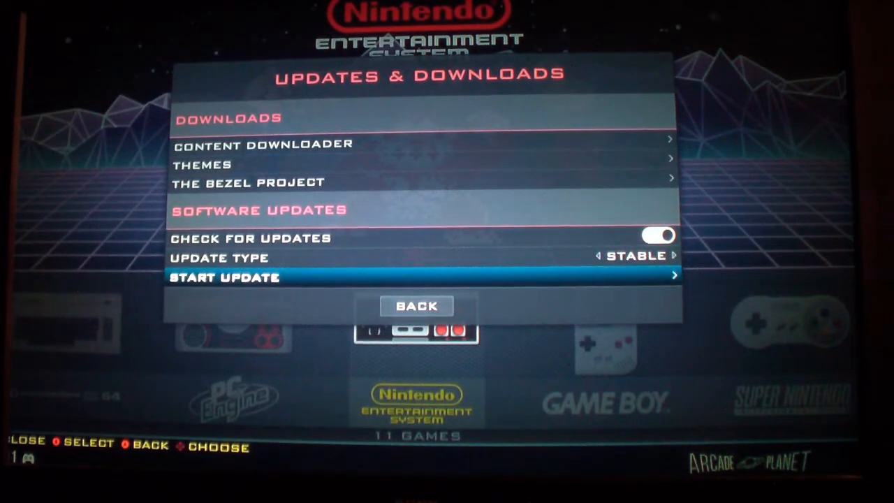
{"action": "left_click", "coordinate": [223, 276]}
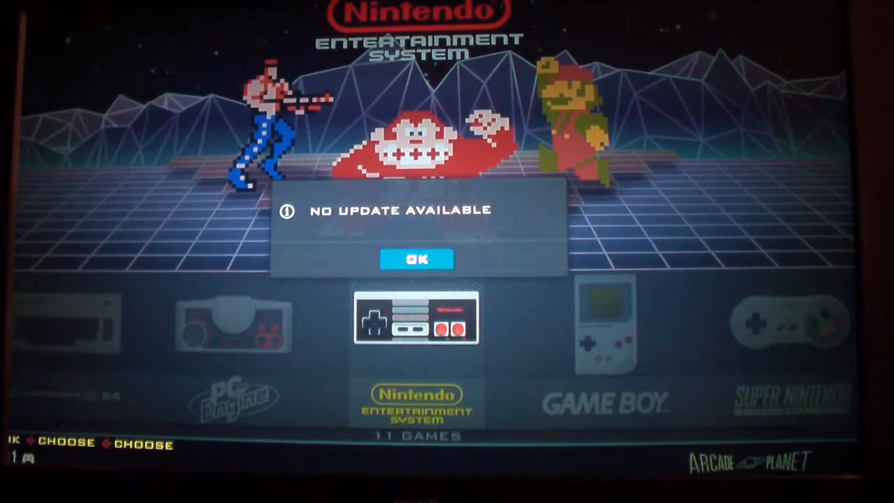
{"action": "left_click", "coordinate": [417, 259]}
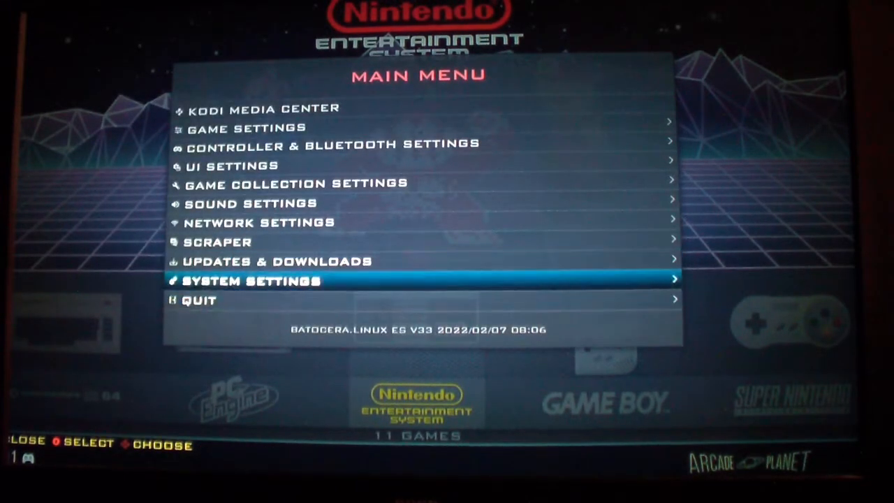
{"action": "key", "text": "Up"}
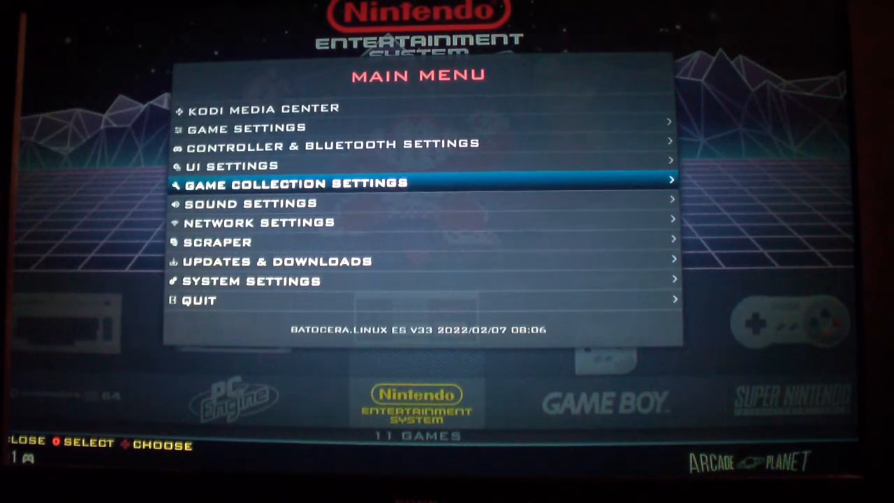
{"action": "key", "text": "Escape"}
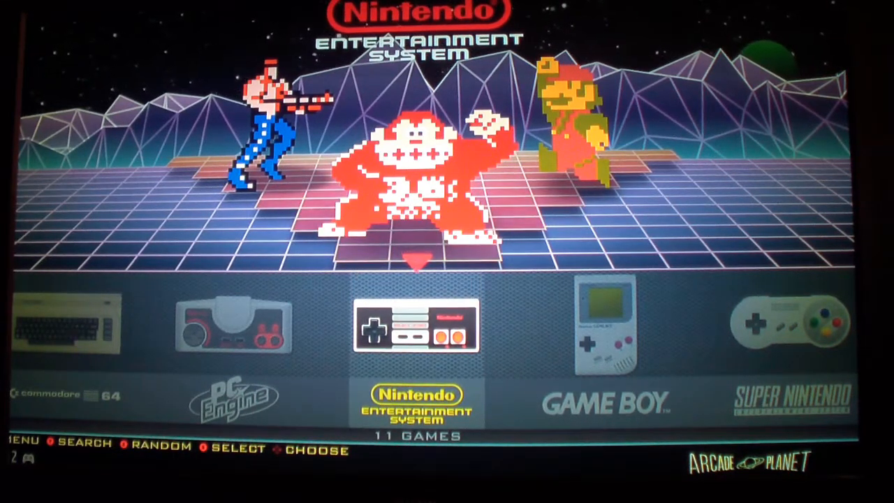
{"action": "key", "text": "start"}
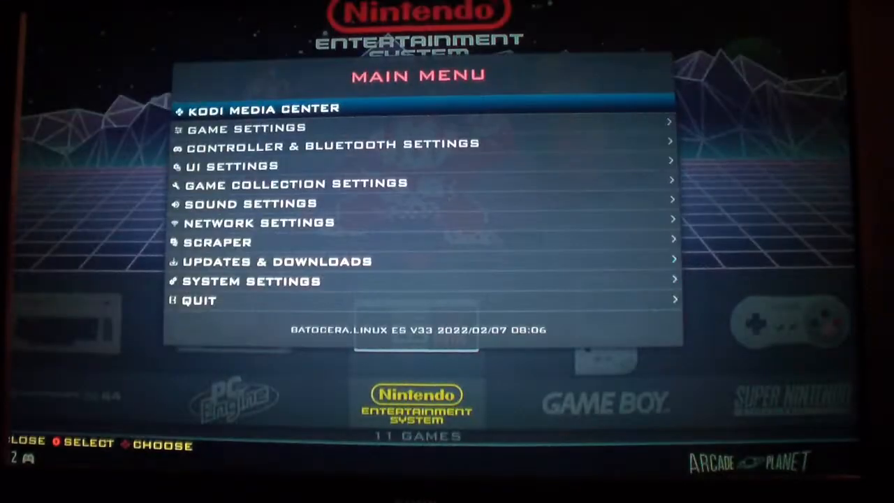